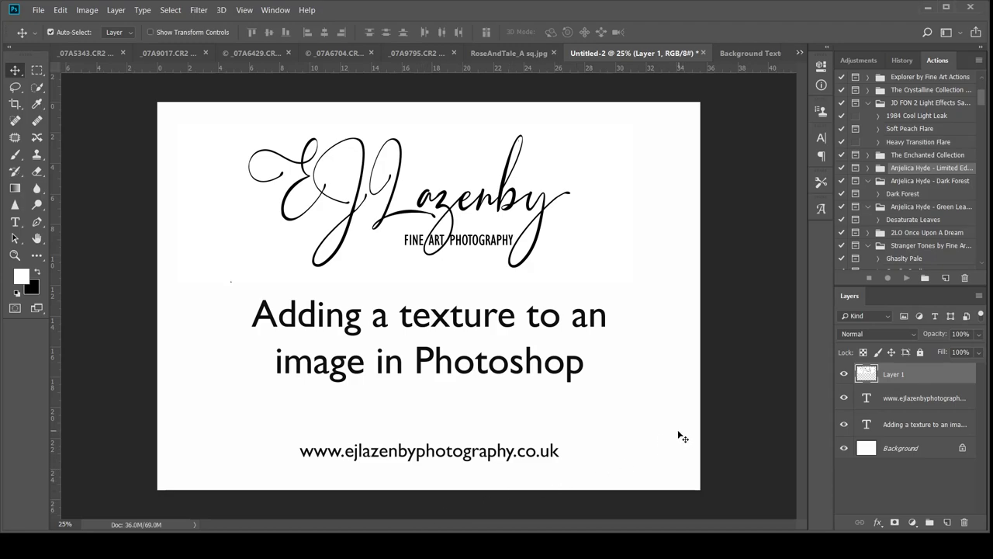
mouse_move(681, 408)
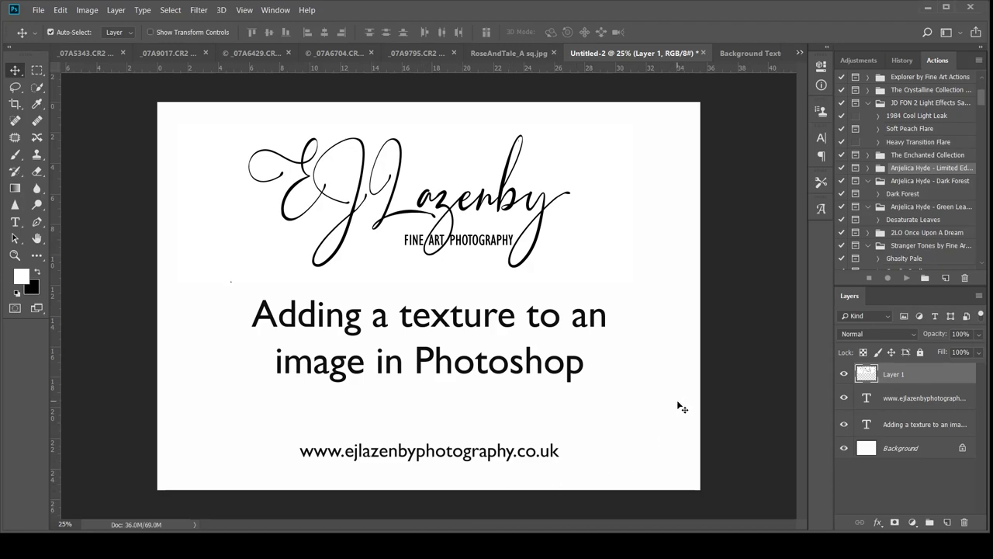
mouse_move(685, 406)
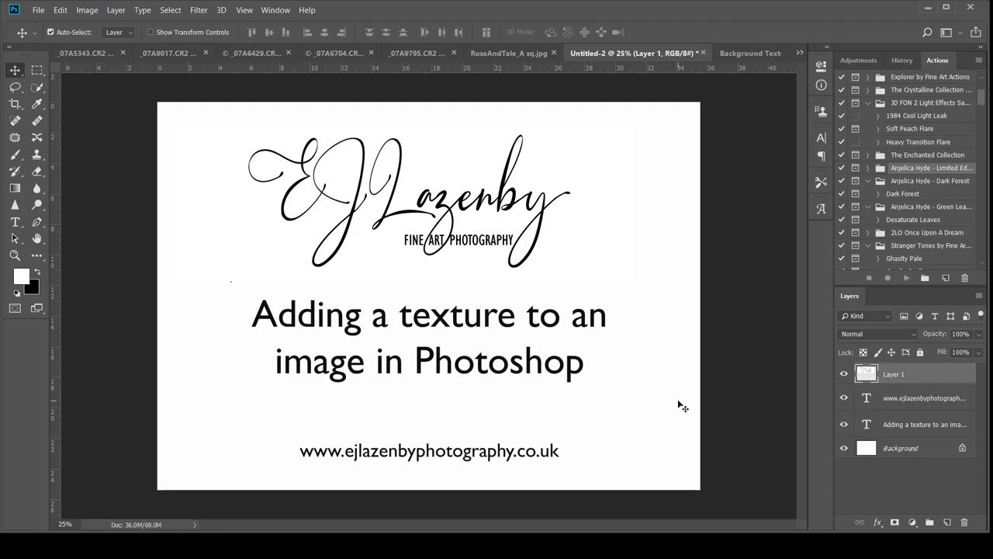
mouse_move(511, 52)
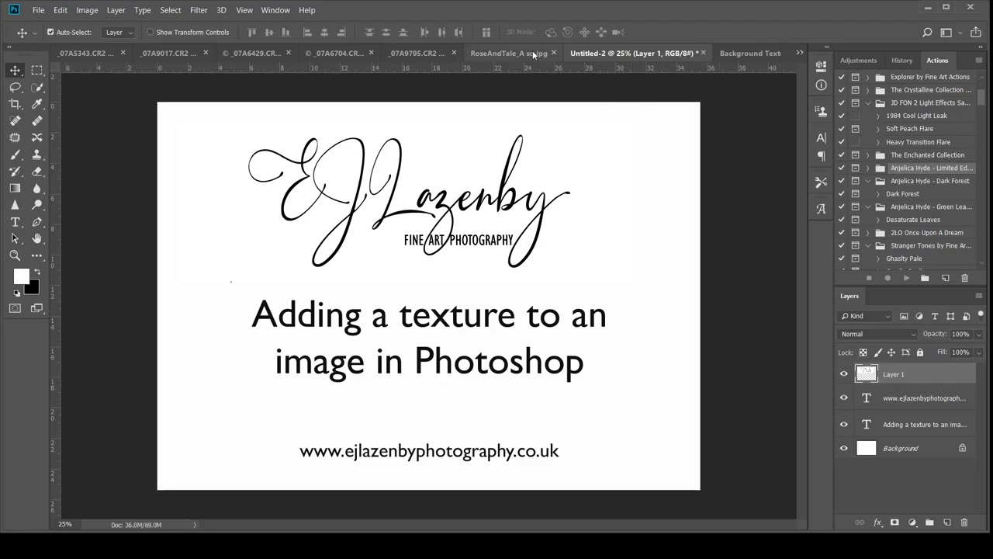
Bring the _07A9795.CR2 portrait of the veiled woman to the front
left_click(450, 53)
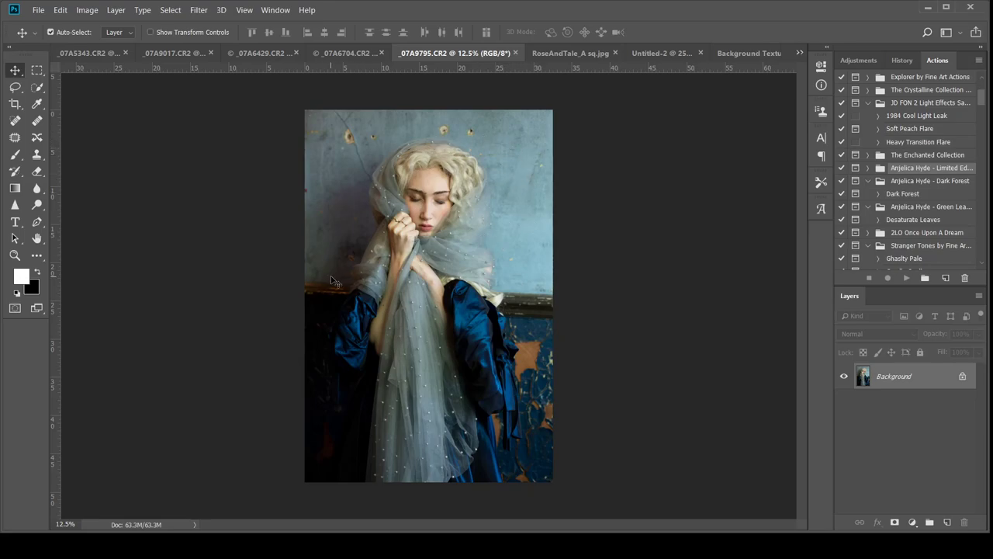
mouse_move(386, 344)
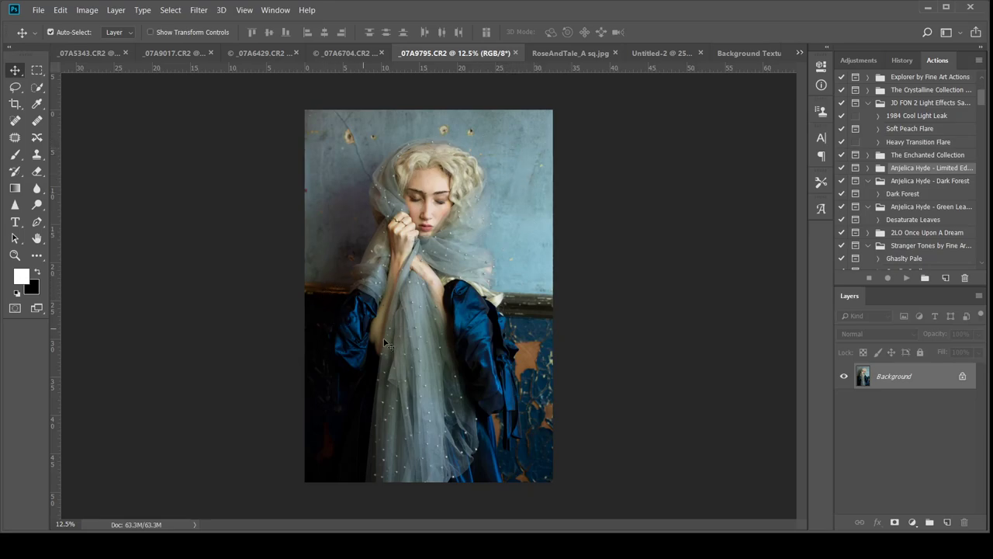
mouse_move(539, 384)
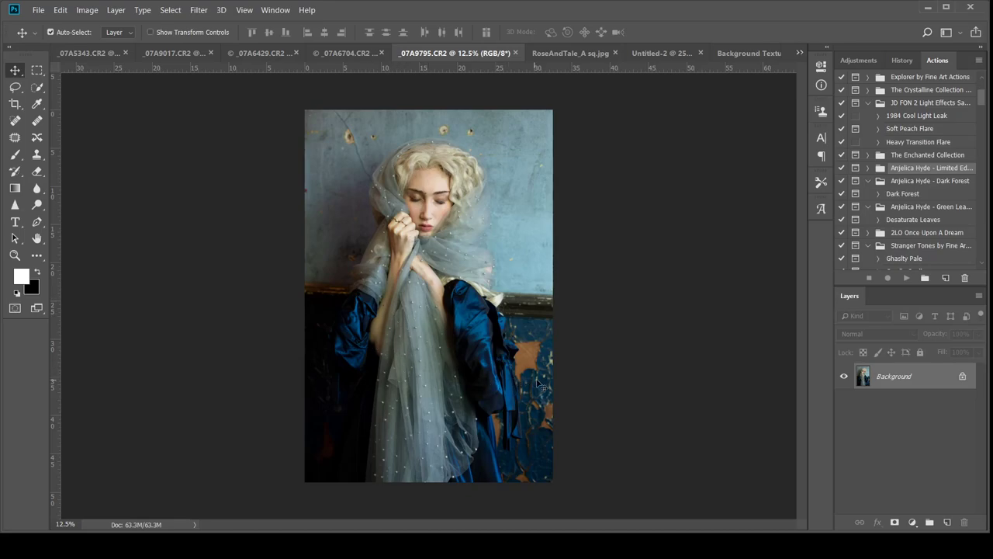
mouse_move(547, 379)
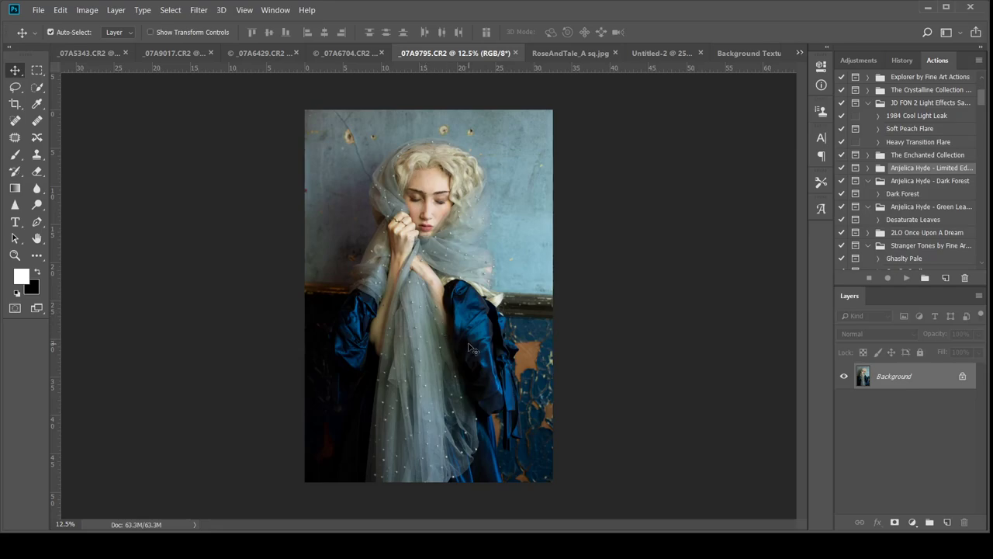
mouse_move(473, 348)
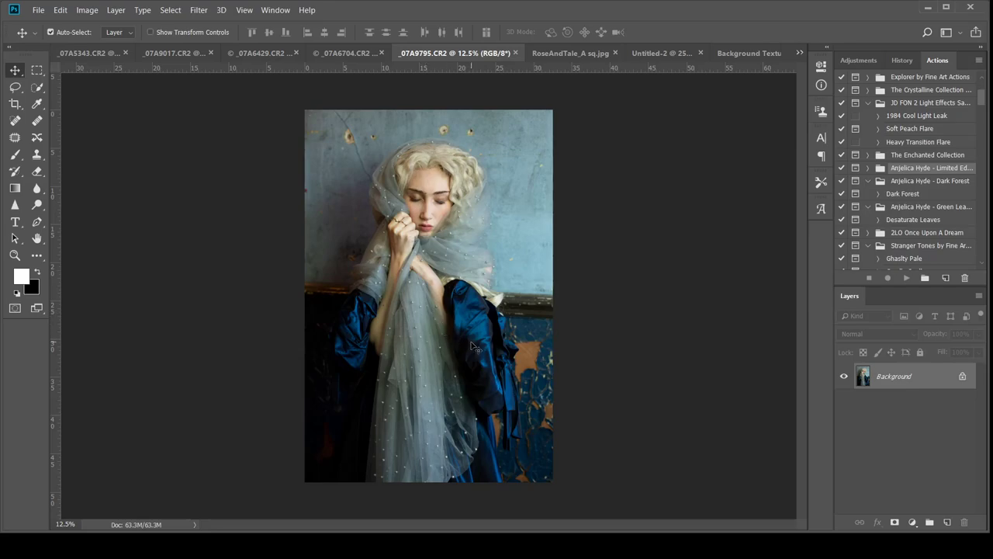
mouse_move(511, 262)
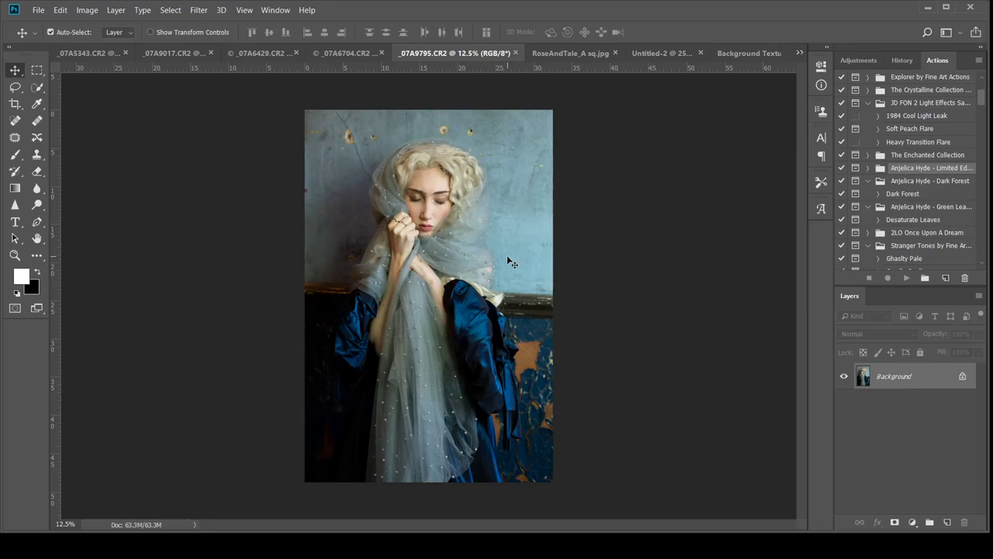
mouse_move(510, 268)
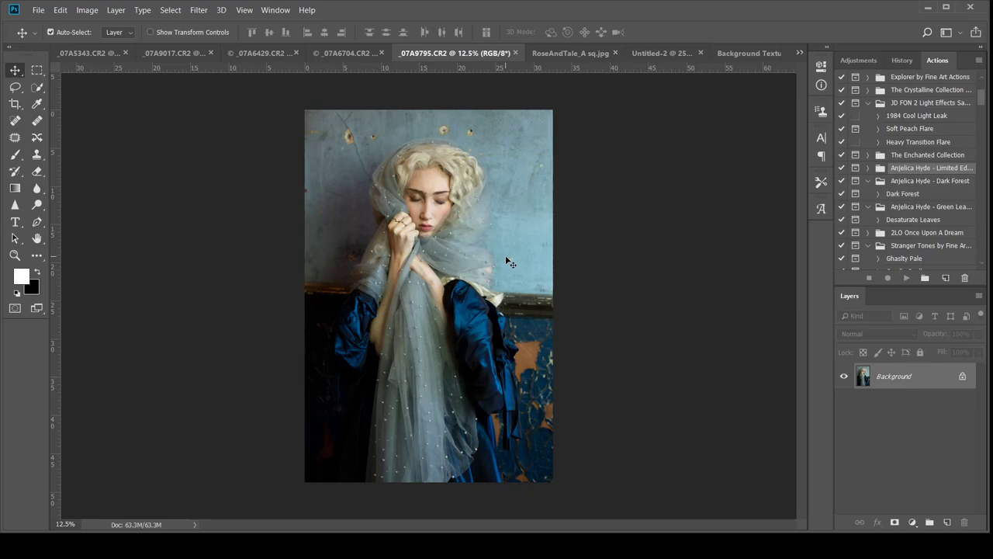
mouse_move(589, 107)
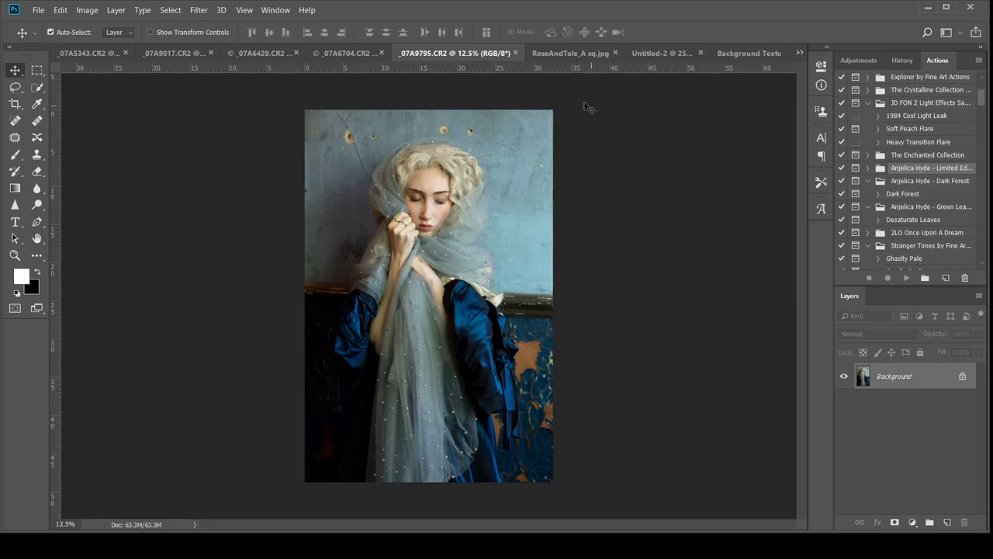
Bring the RoseAndTale_A sq.jpg floral rose texture document to the front
left_click(570, 53)
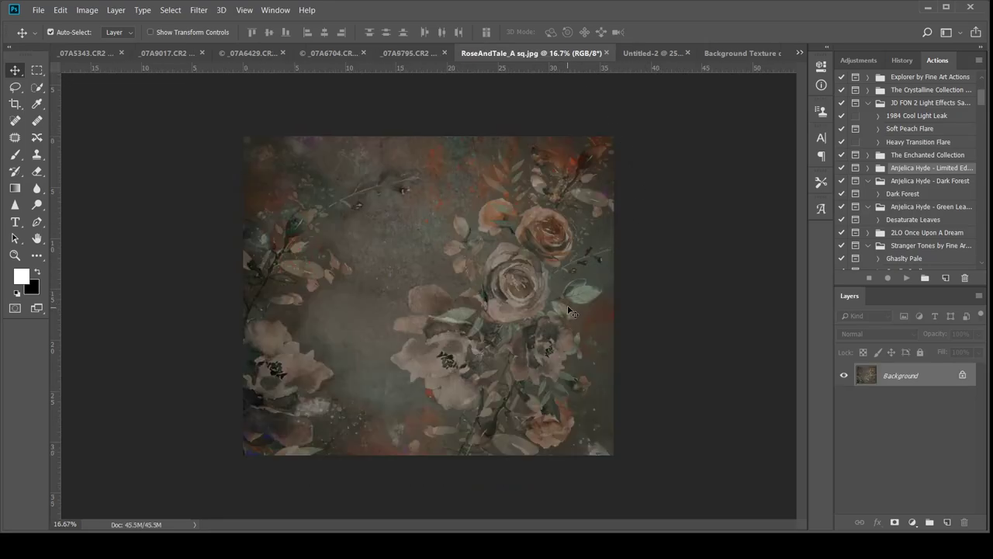
mouse_move(643, 289)
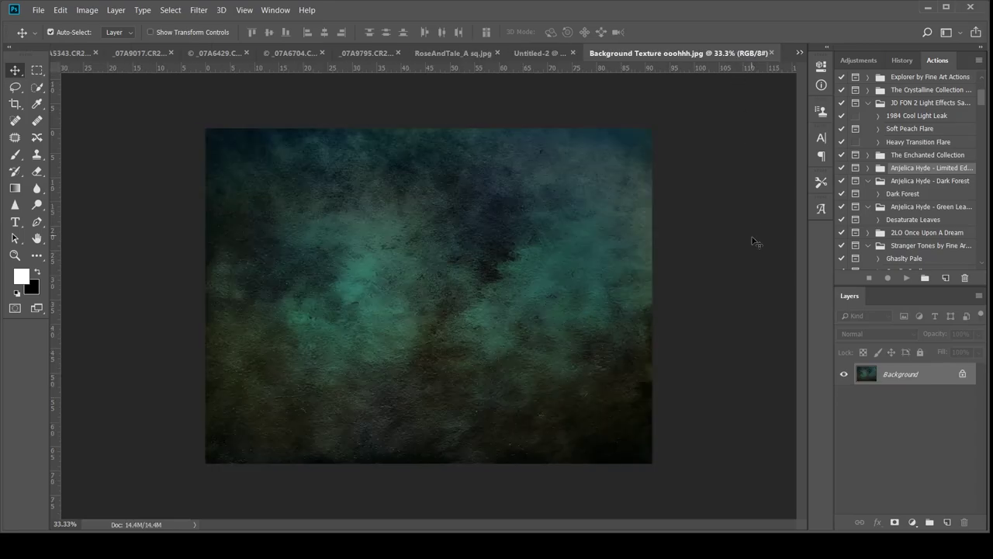
mouse_move(727, 237)
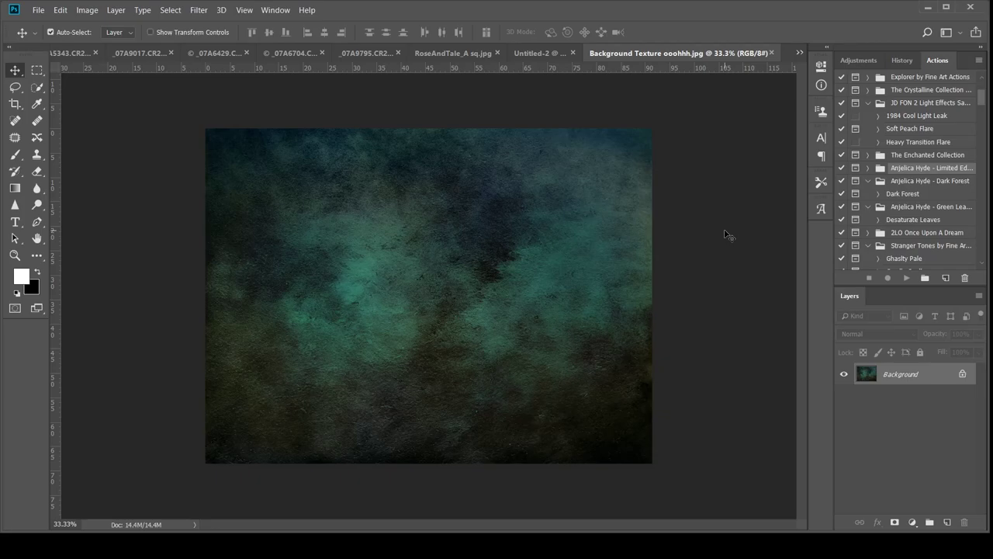
mouse_move(728, 235)
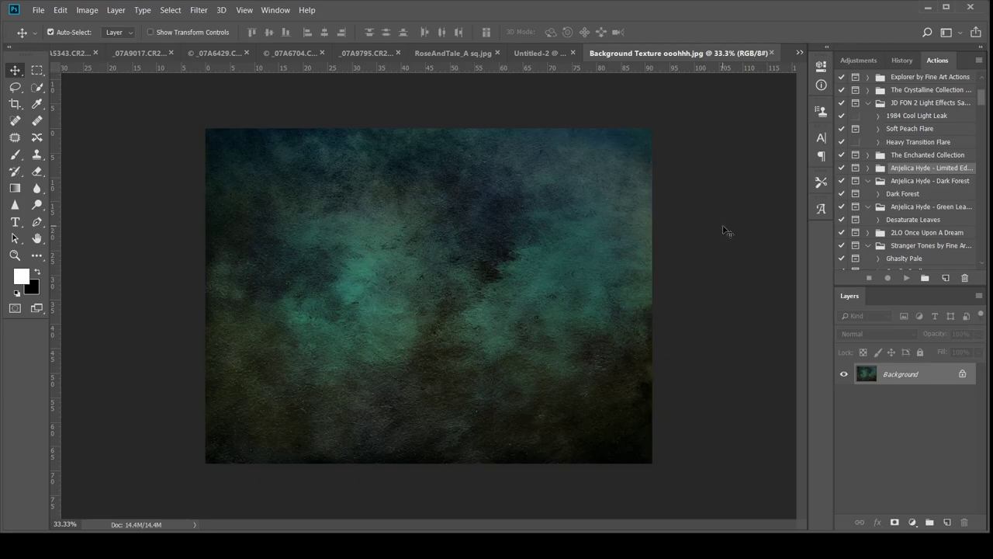
mouse_move(726, 237)
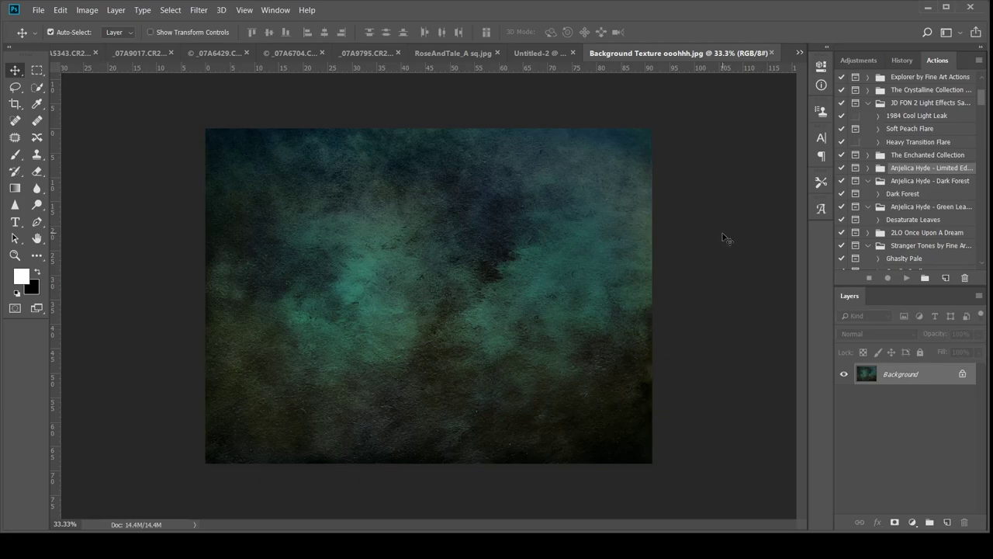
mouse_move(419, 247)
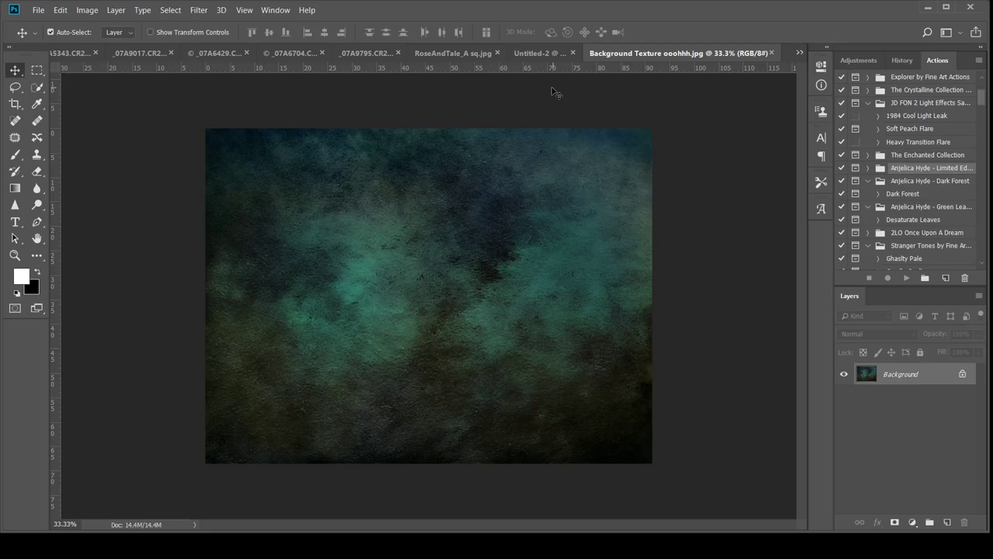
mouse_move(479, 66)
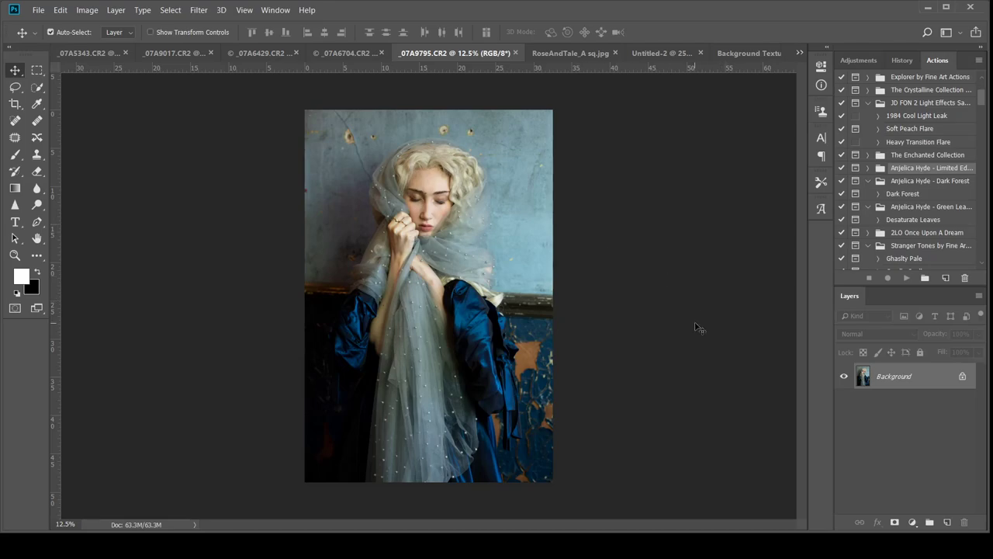
mouse_move(671, 335)
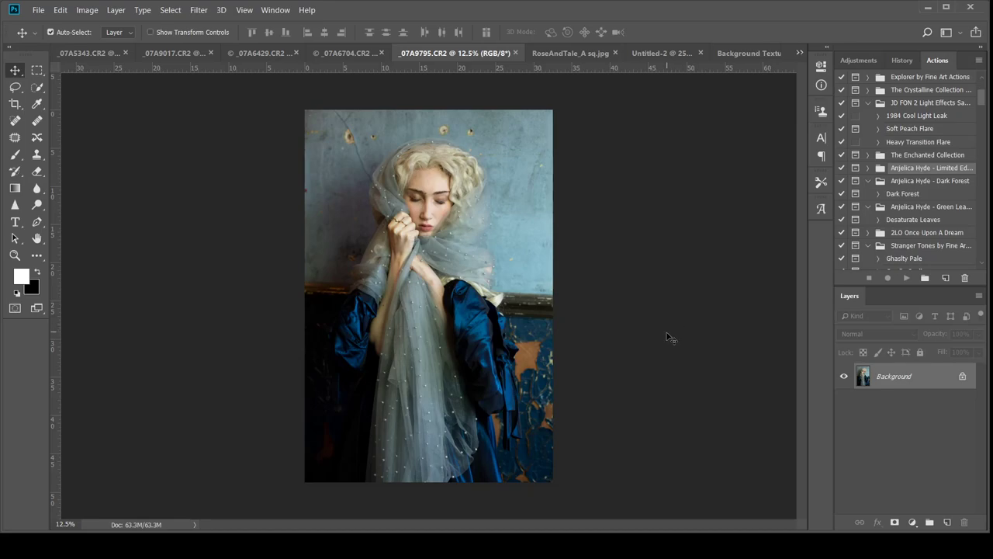
mouse_move(672, 333)
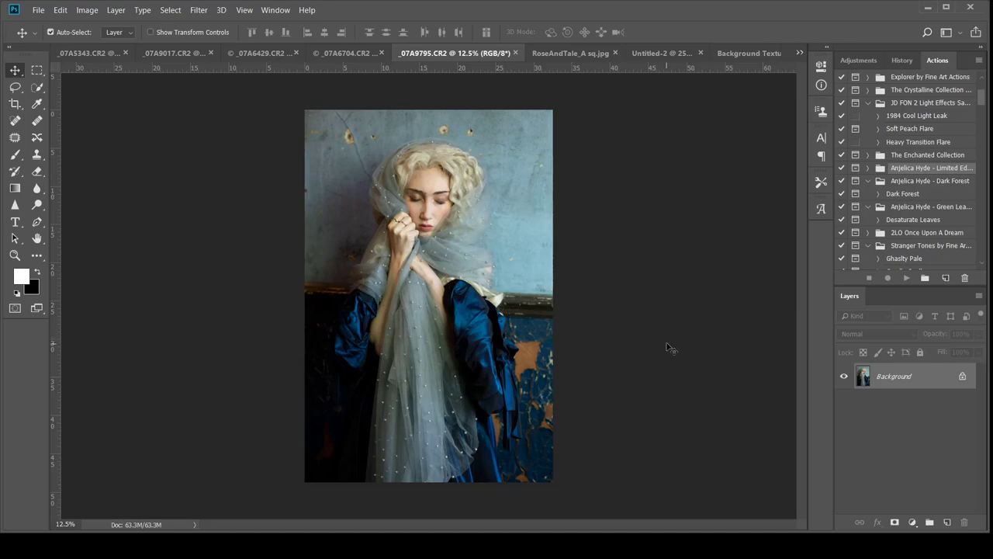
mouse_move(665, 339)
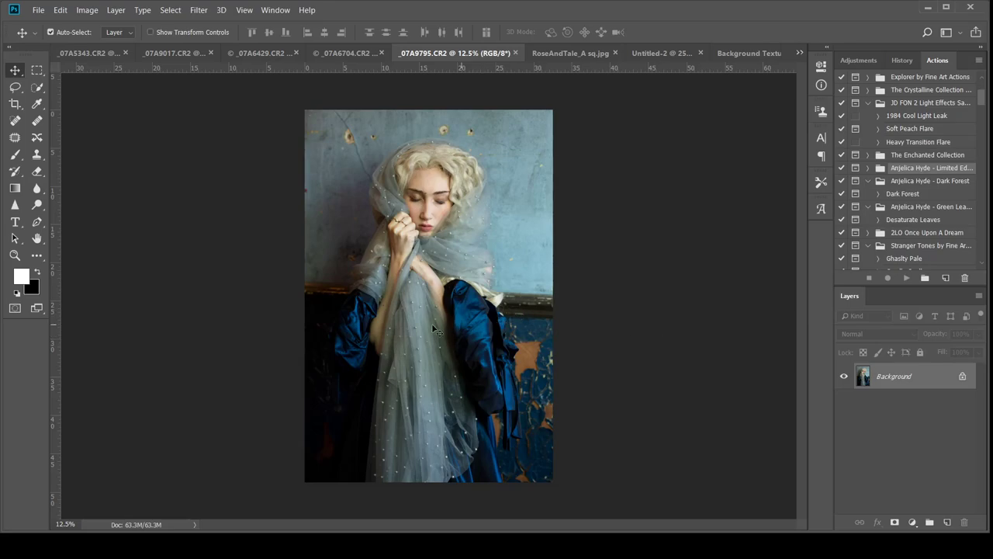
mouse_move(520, 276)
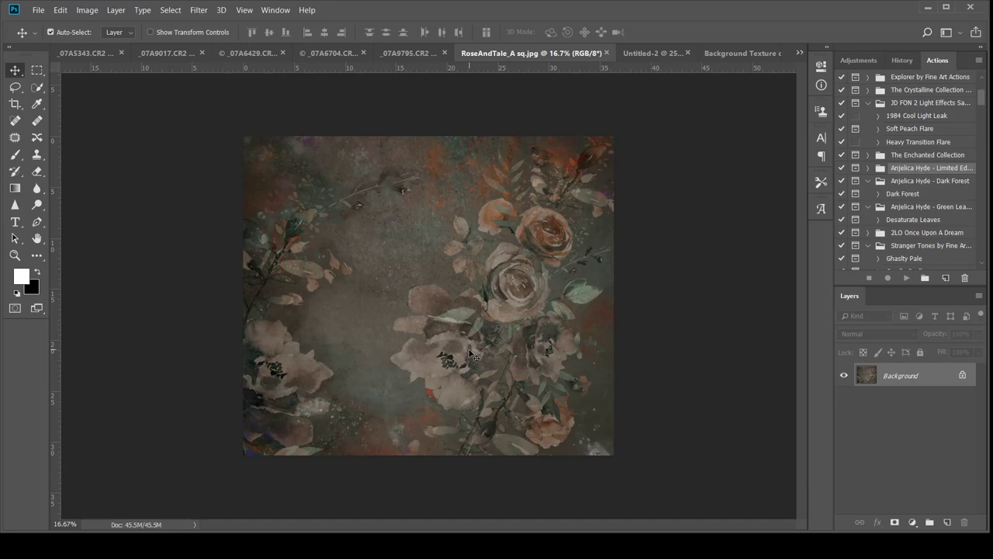
mouse_move(130, 163)
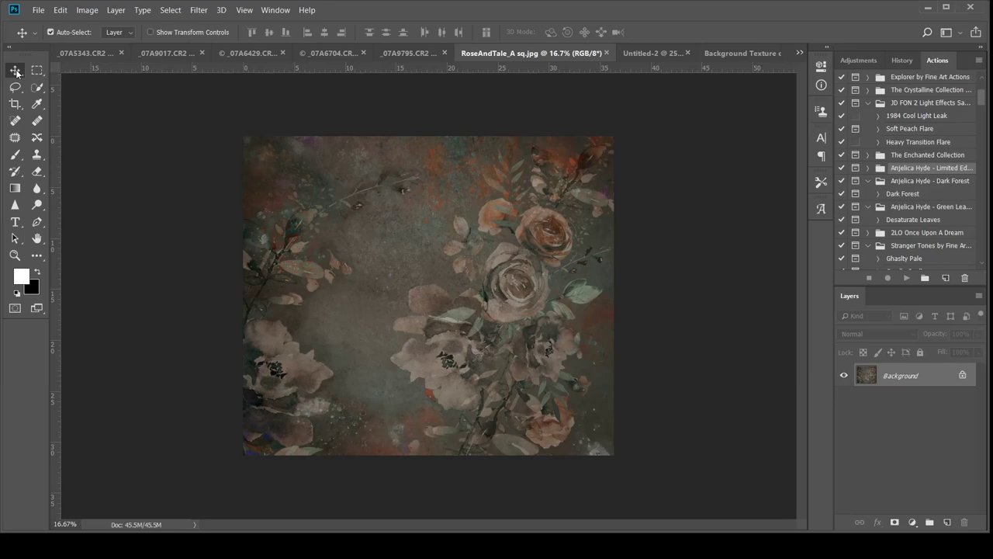
mouse_move(16, 71)
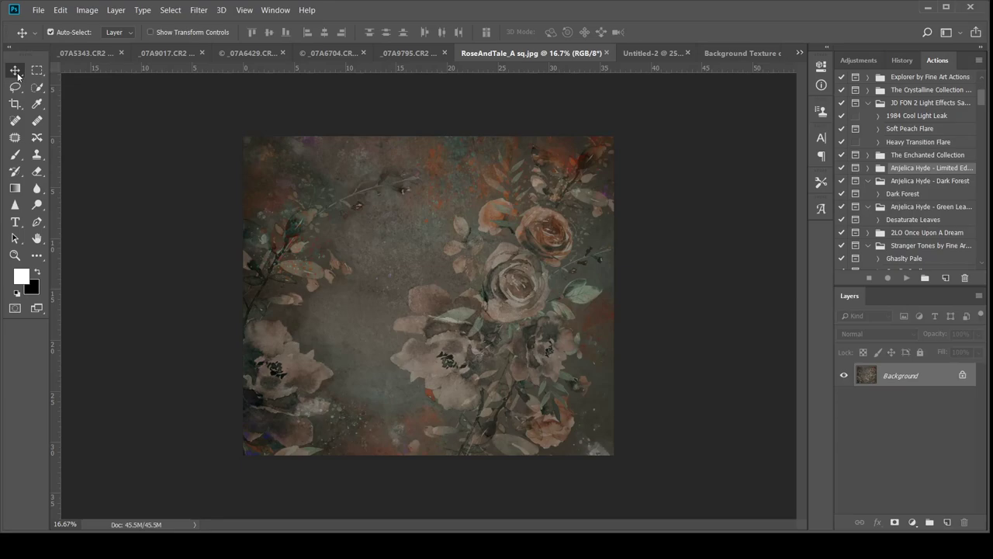
mouse_move(326, 193)
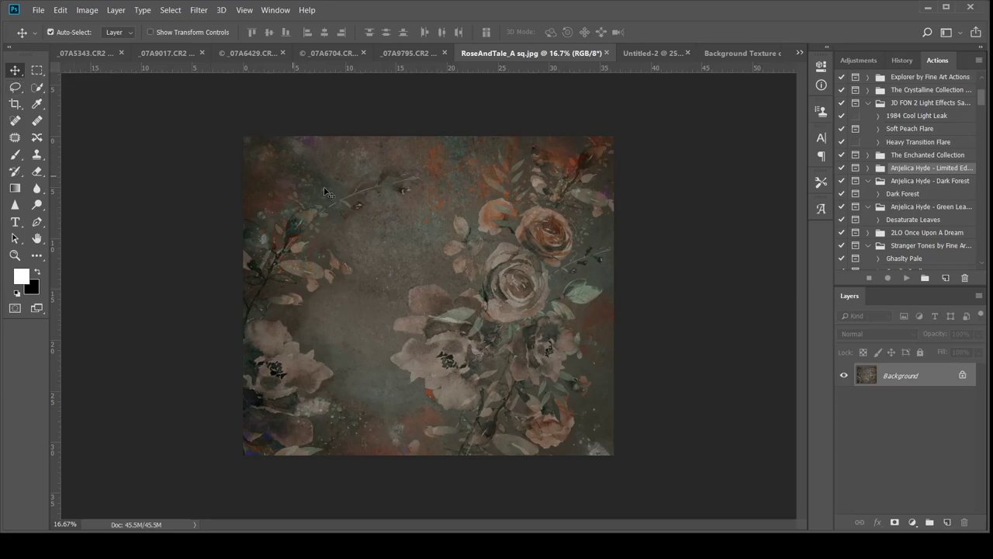
mouse_move(407, 263)
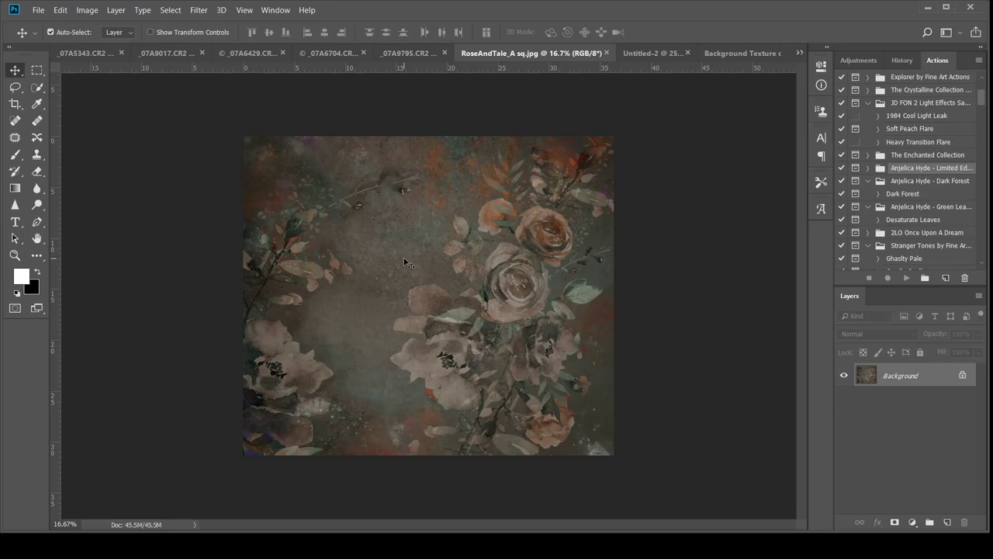
mouse_move(452, 201)
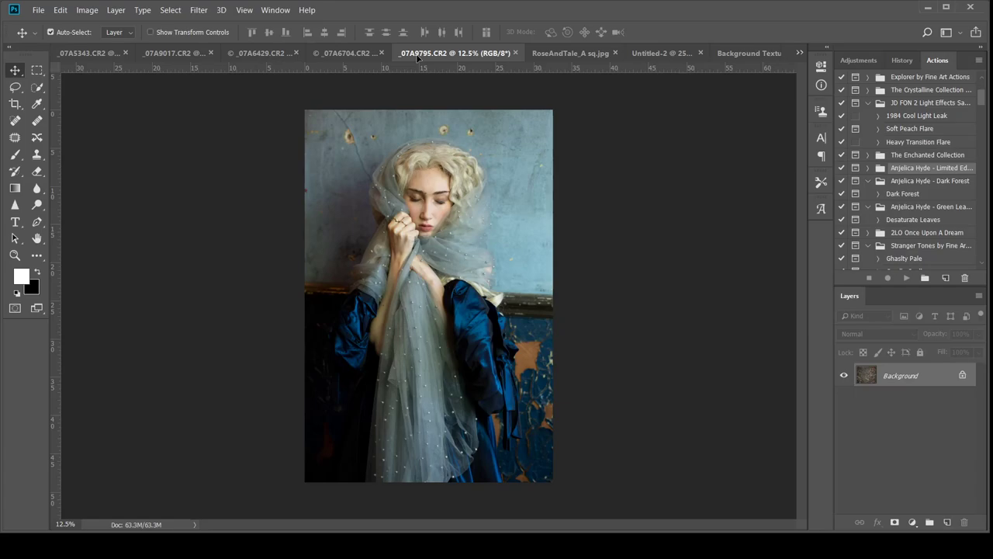
mouse_move(425, 147)
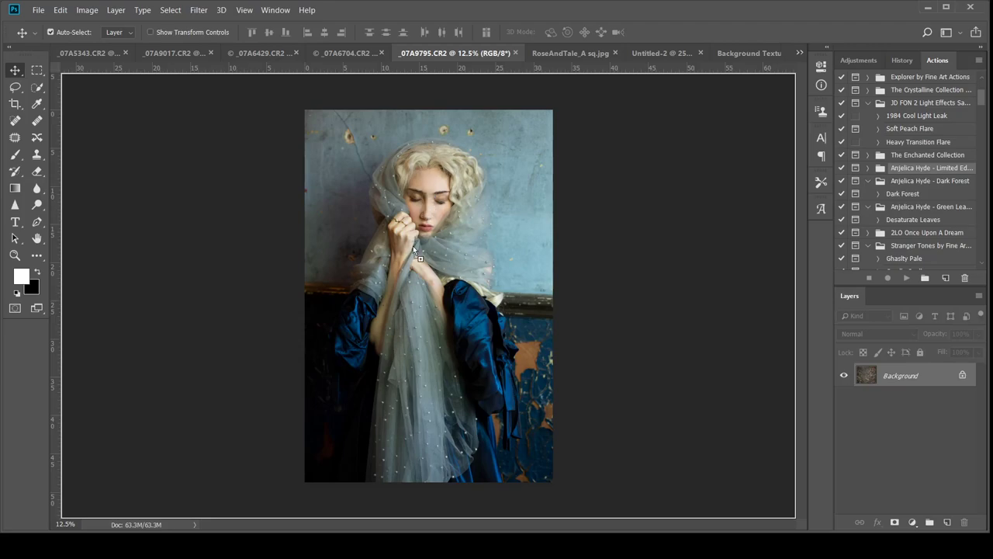
mouse_move(419, 260)
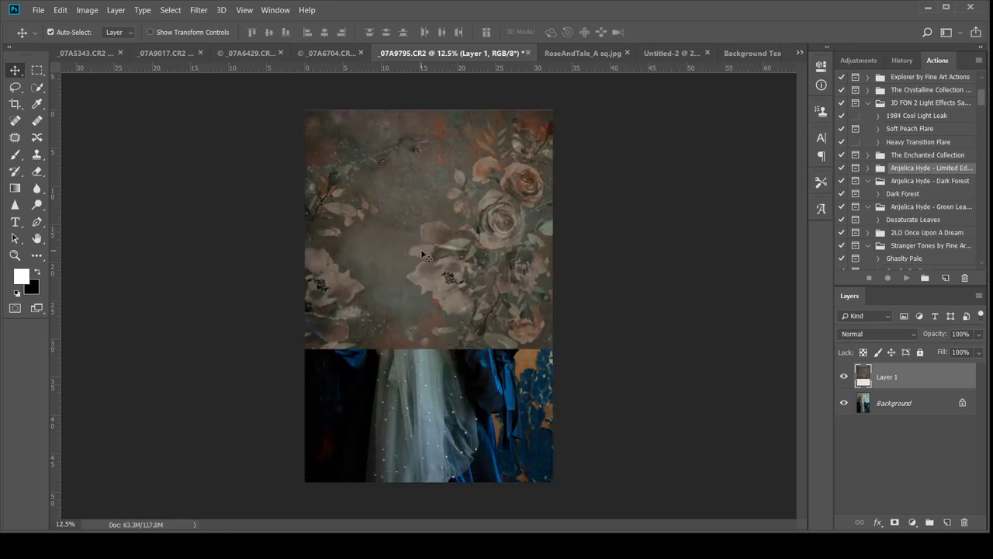
Free-transform the pasted floral texture layer to enlarge it over the whole portrait
key("ctrl+t")
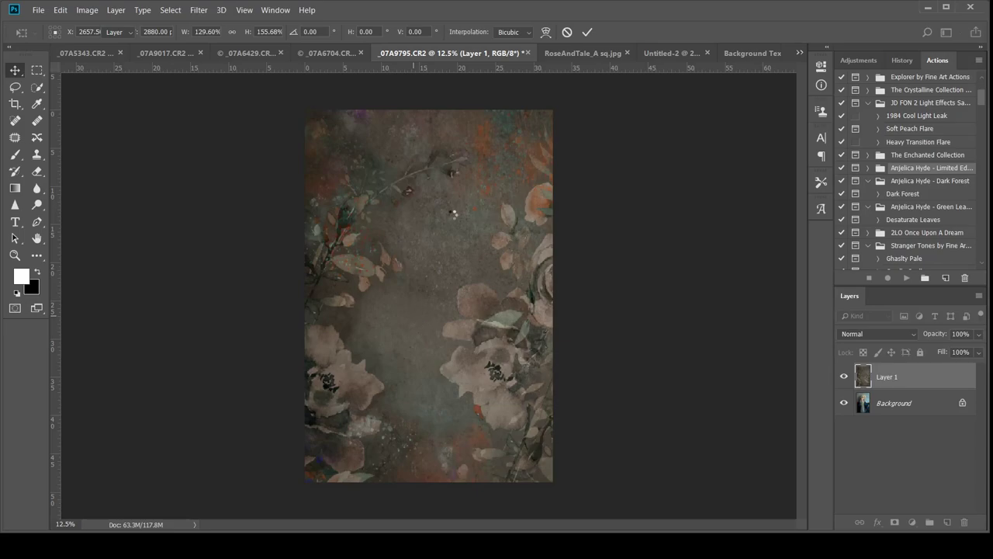
mouse_move(477, 254)
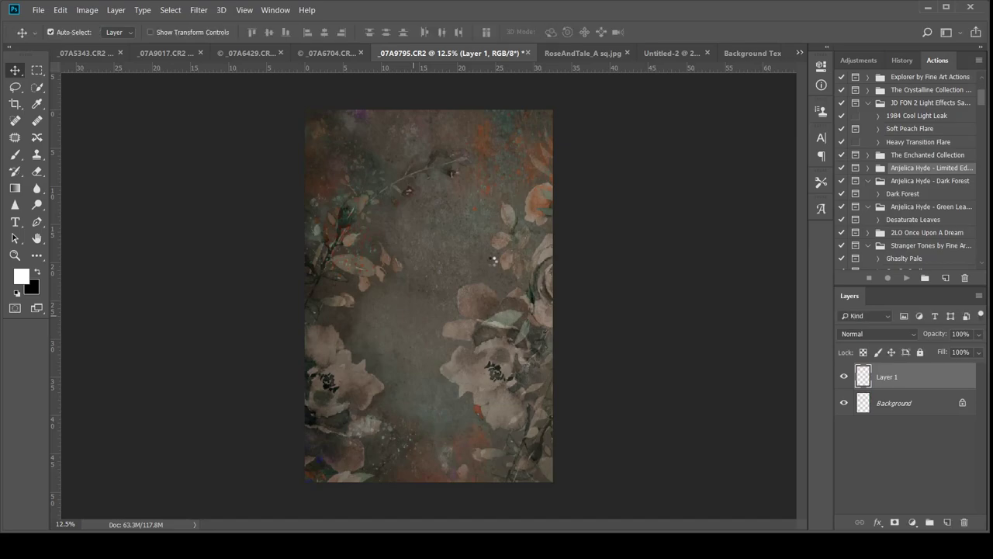
mouse_move(515, 165)
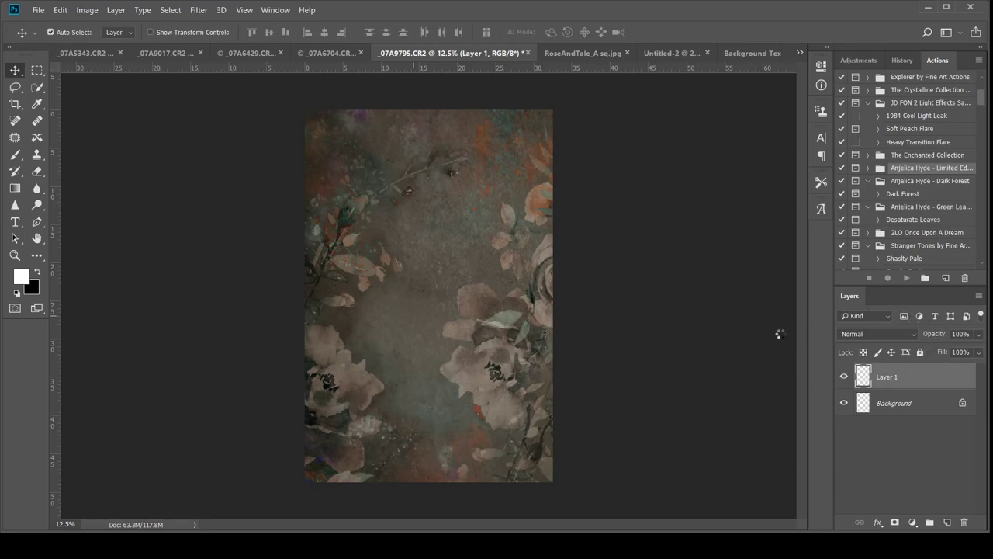
mouse_move(852, 344)
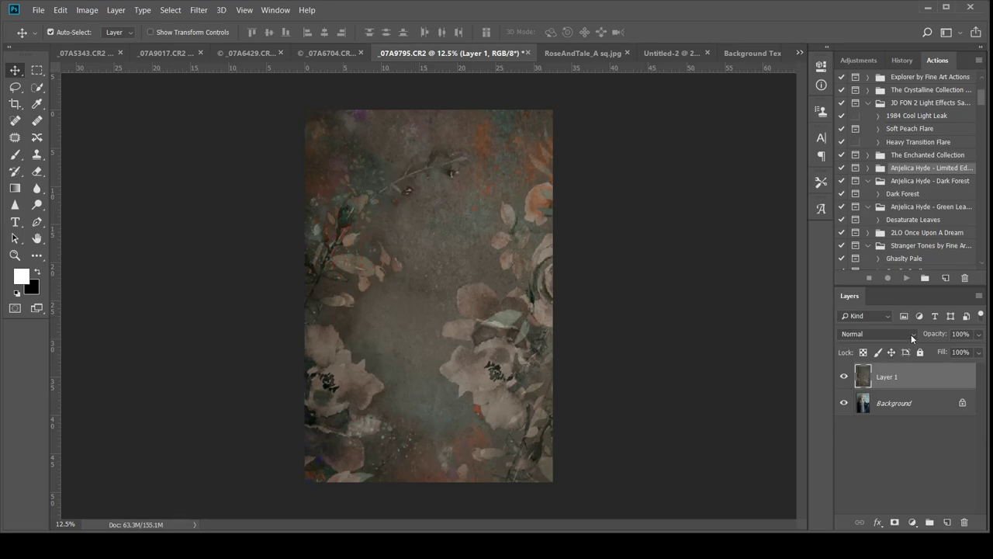
Set the floral texture layer's blend mode to Hard Light
left_click(876, 334)
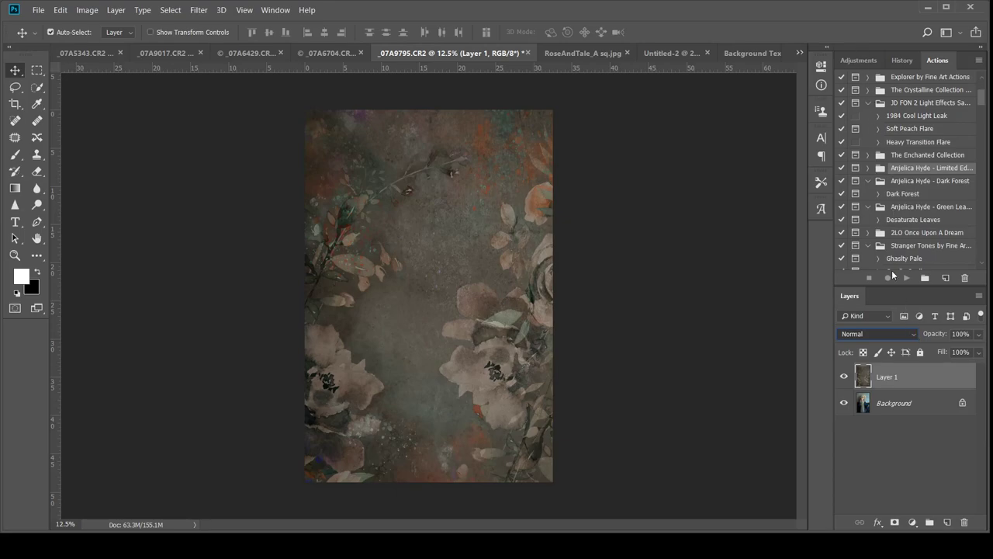
mouse_move(899, 296)
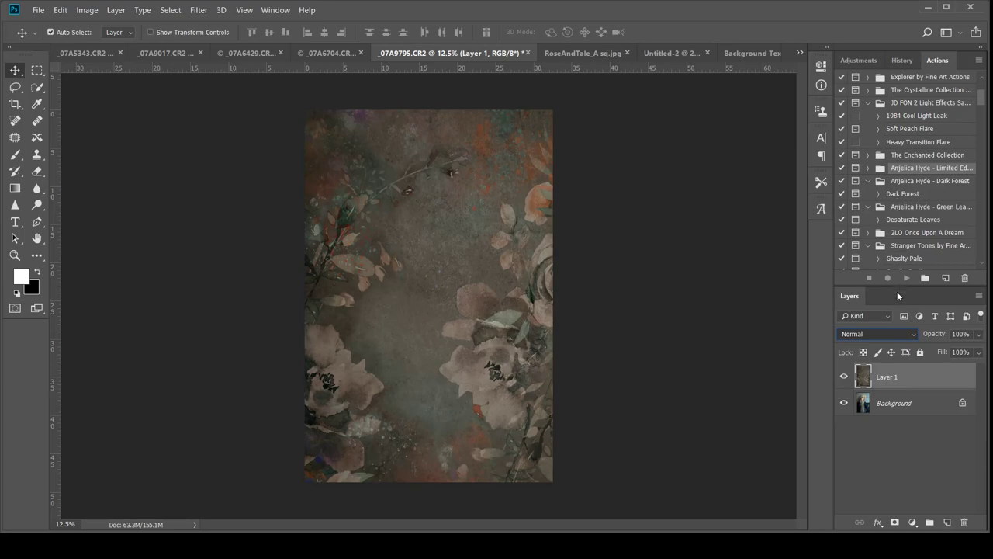
mouse_move(894, 321)
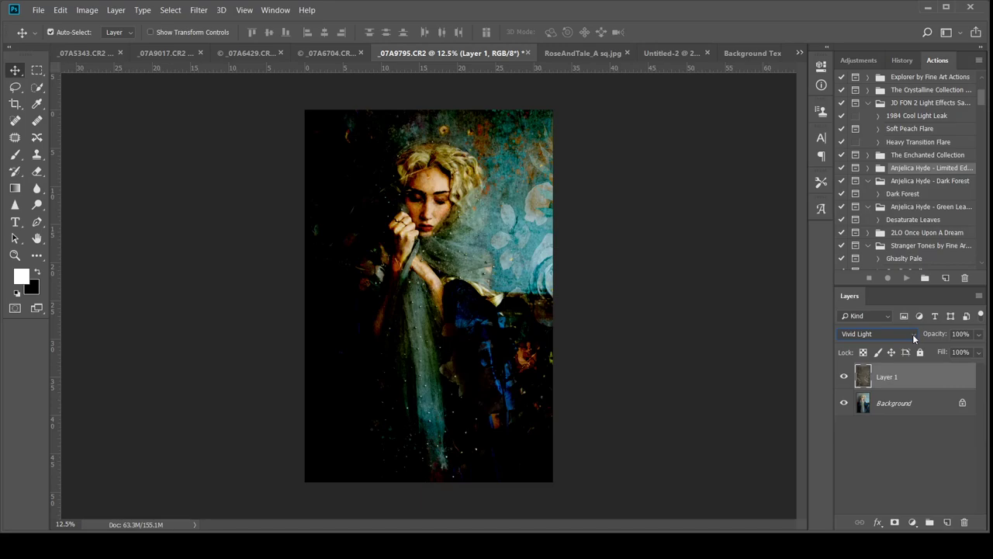
left_click(877, 333)
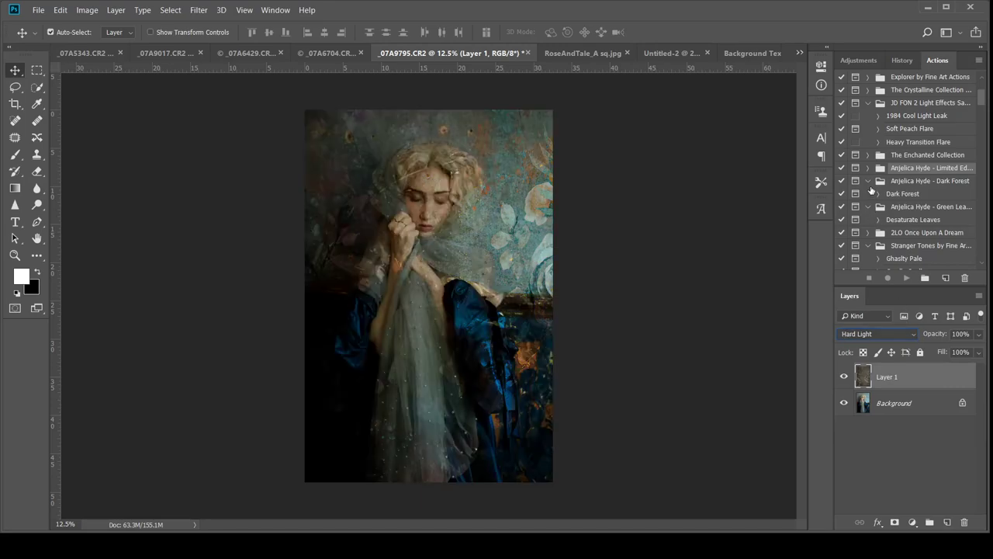
mouse_move(767, 294)
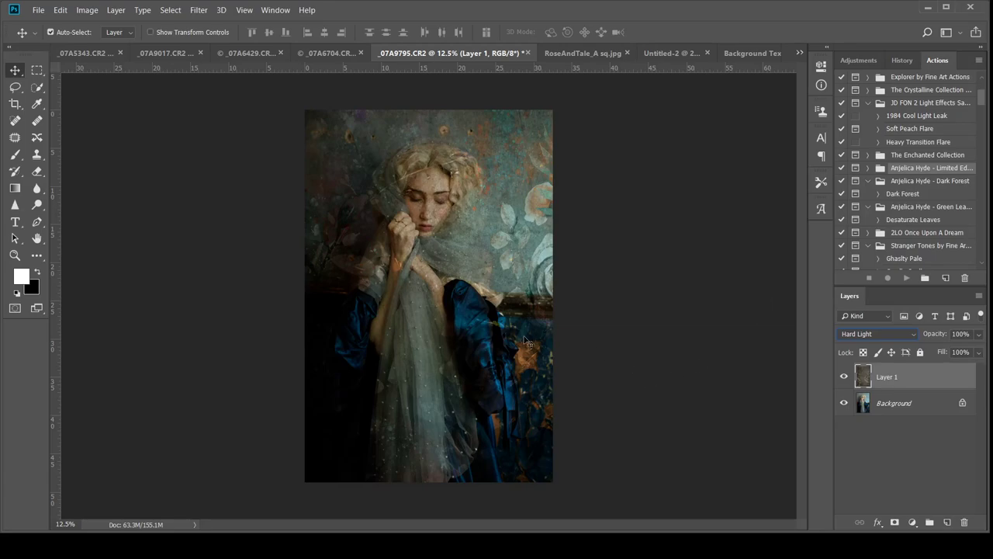
mouse_move(388, 161)
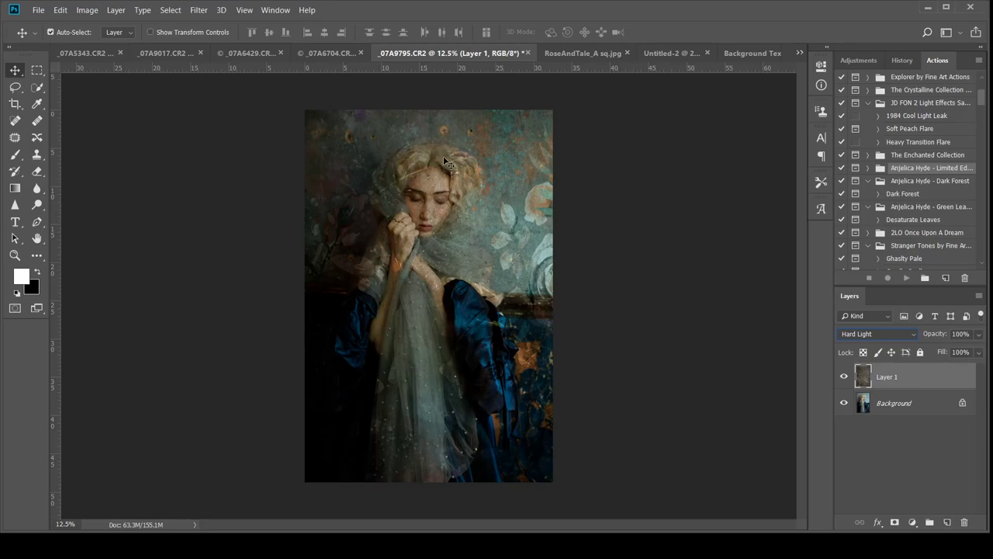
mouse_move(532, 324)
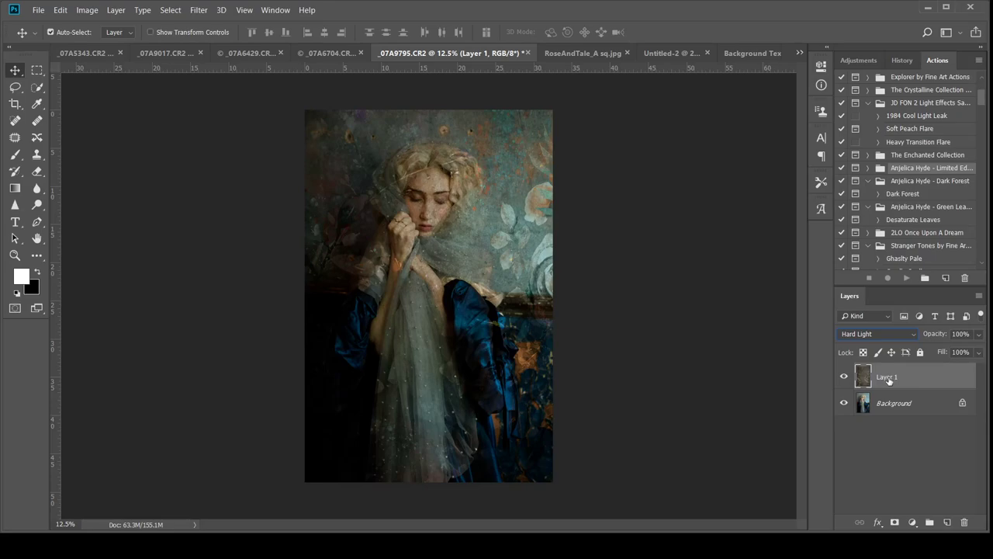
Rename Layer 1 to 'texture' and target its new white layer mask
double_click(887, 376)
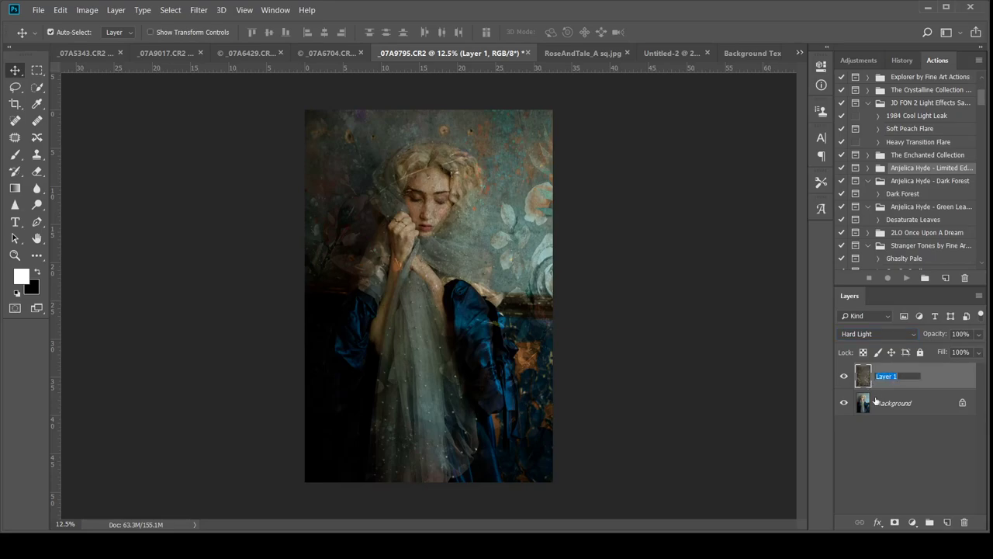
type("texture")
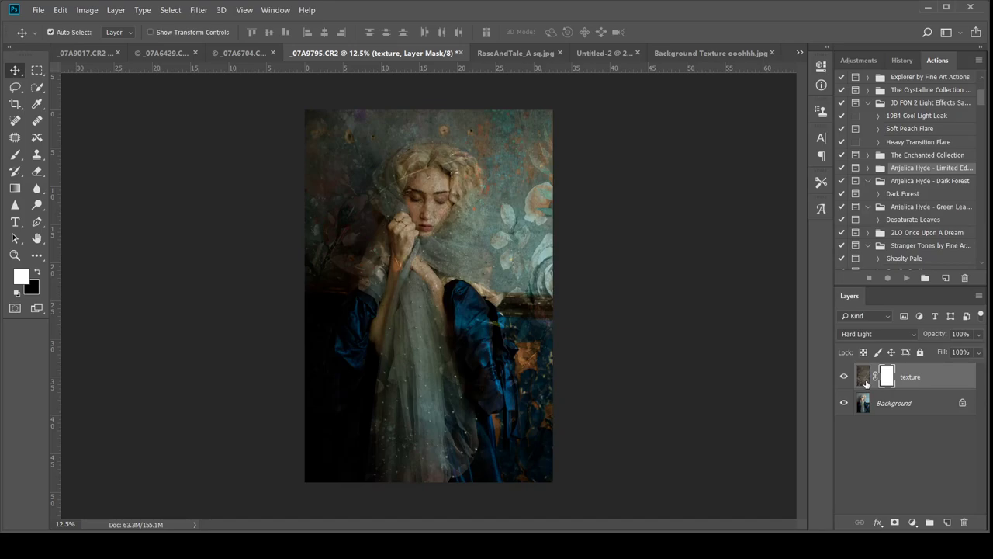
mouse_move(890, 376)
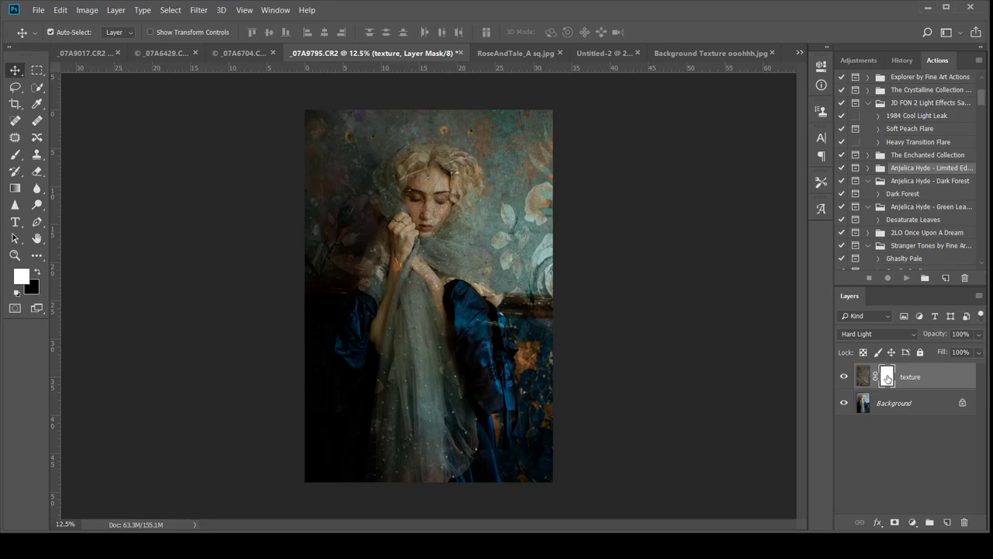
left_click(888, 376)
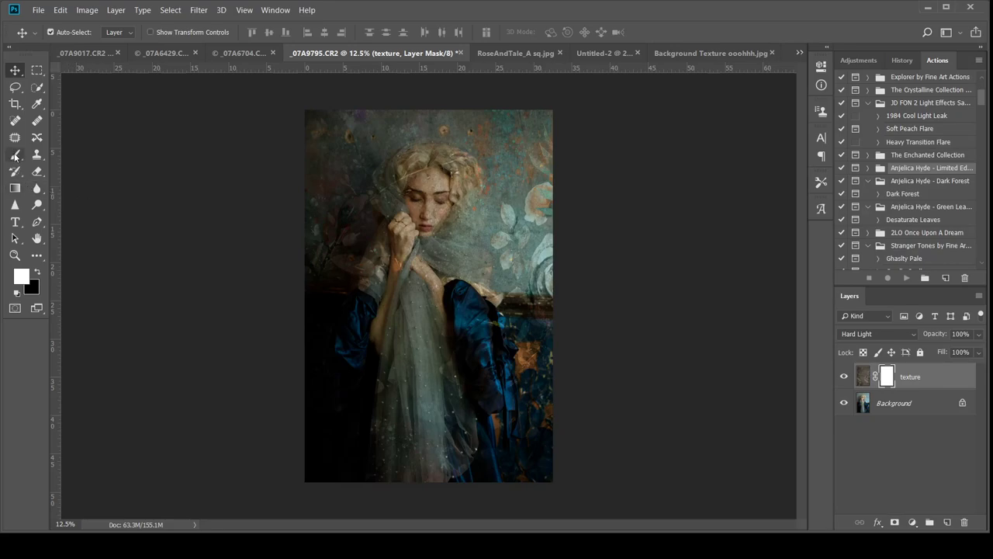
Select a soft Brush with black foreground for painting the texture mask
left_click(15, 155)
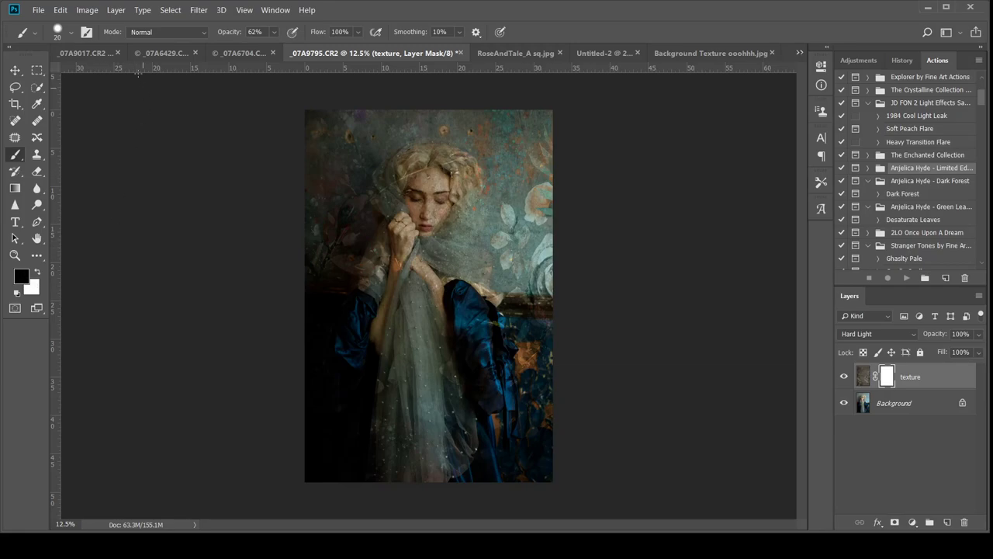
mouse_move(268, 199)
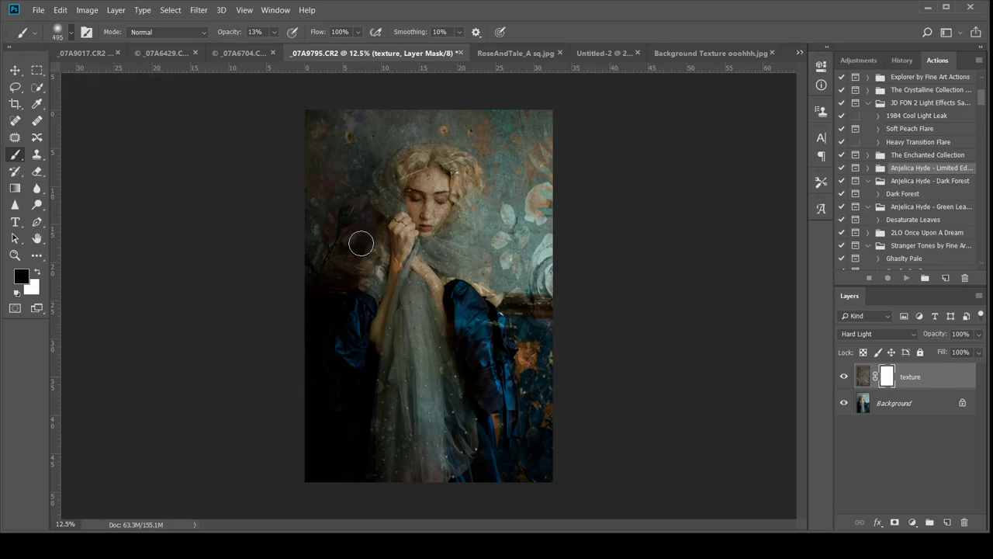
mouse_move(328, 240)
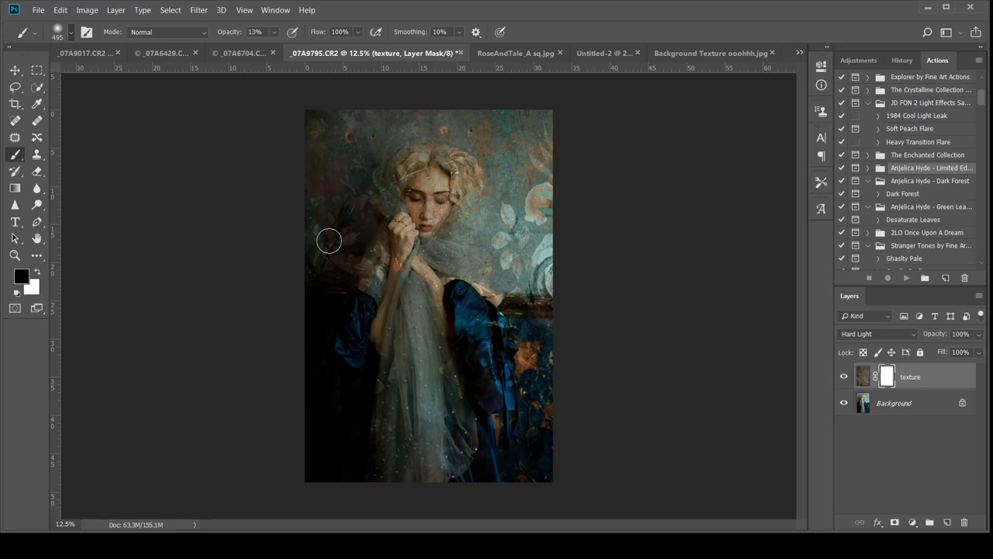
mouse_move(368, 243)
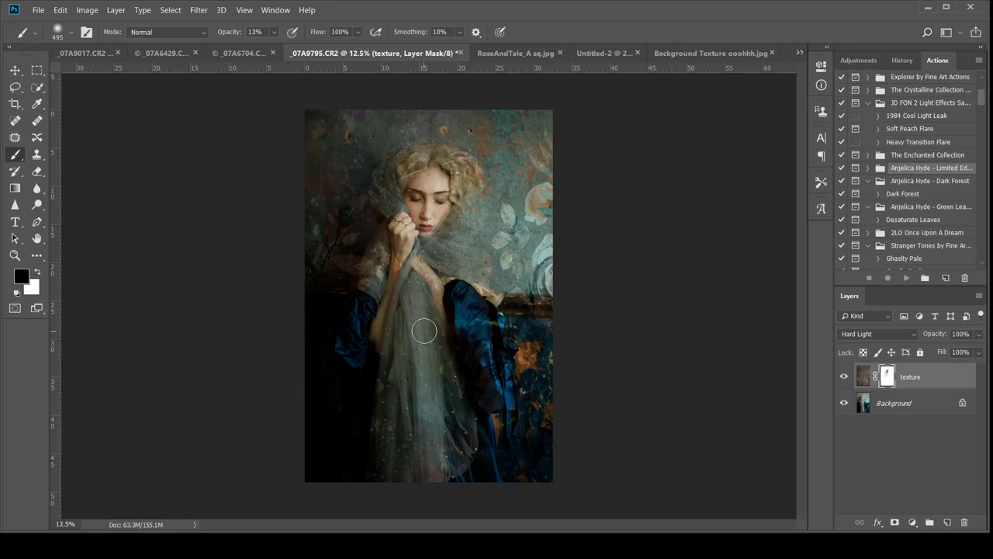
mouse_move(427, 319)
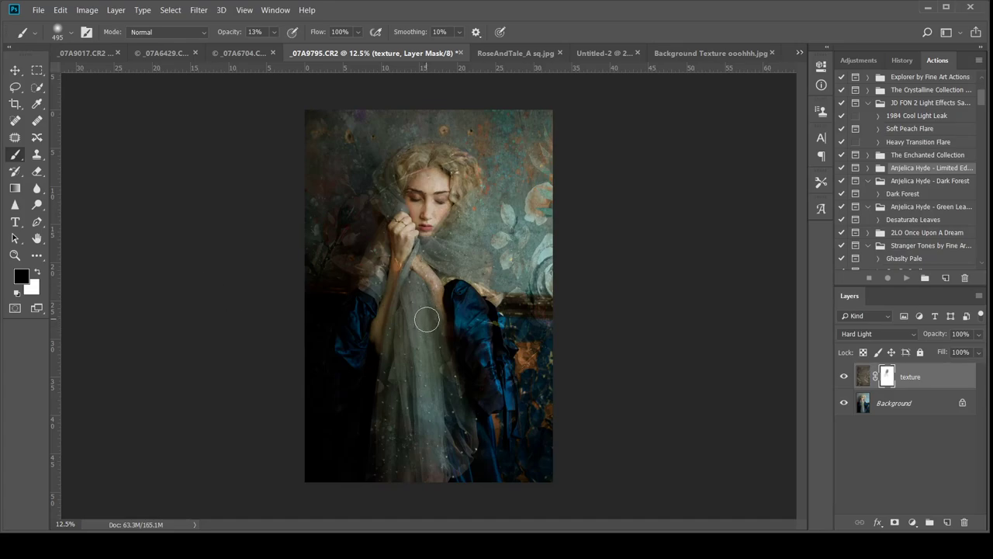
mouse_move(151, 320)
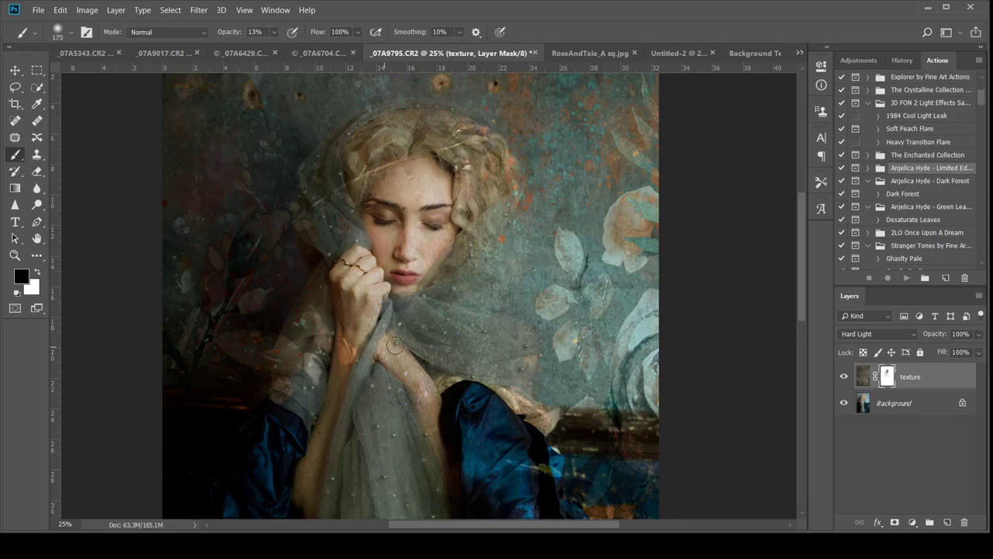
Mask the texture off her hands, forehead and lower arm, then lower brush opacity to 30%
left_click_drag(394, 345, 429, 405)
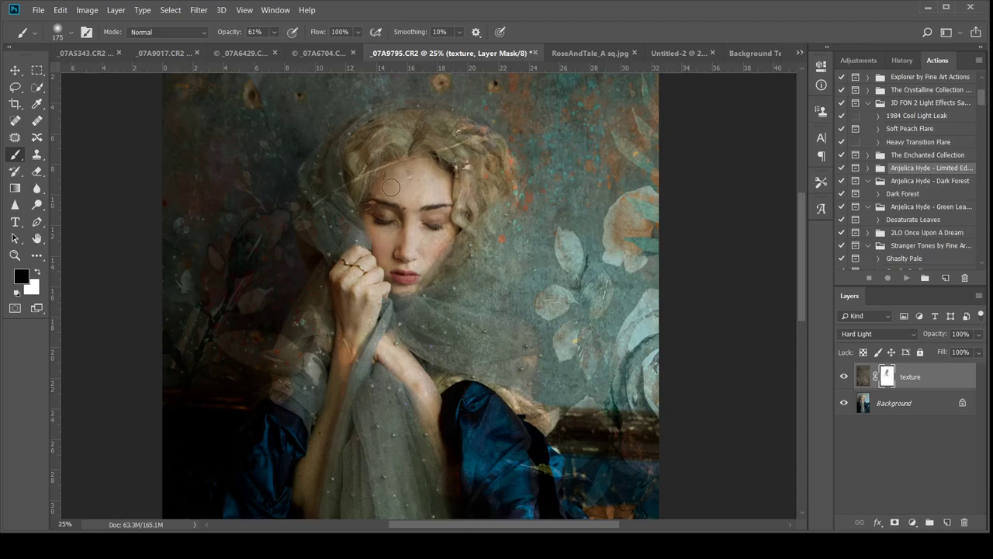
mouse_move(411, 176)
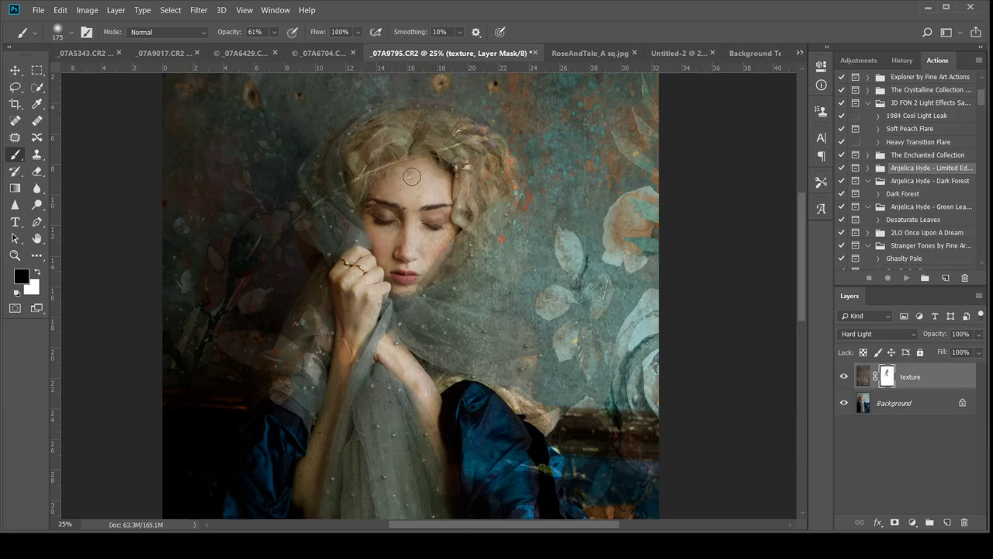
left_click_drag(412, 177, 409, 272)
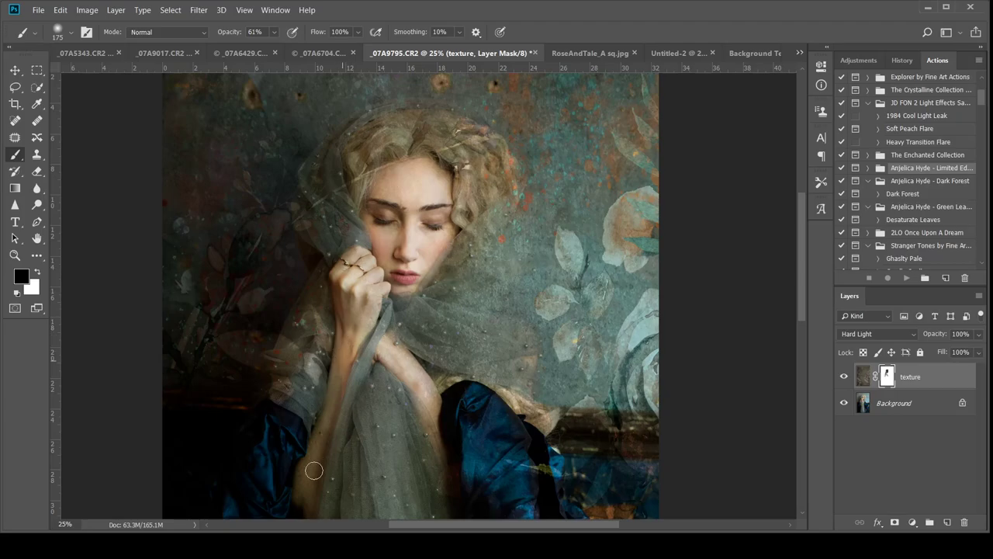
left_click_drag(314, 470, 423, 388)
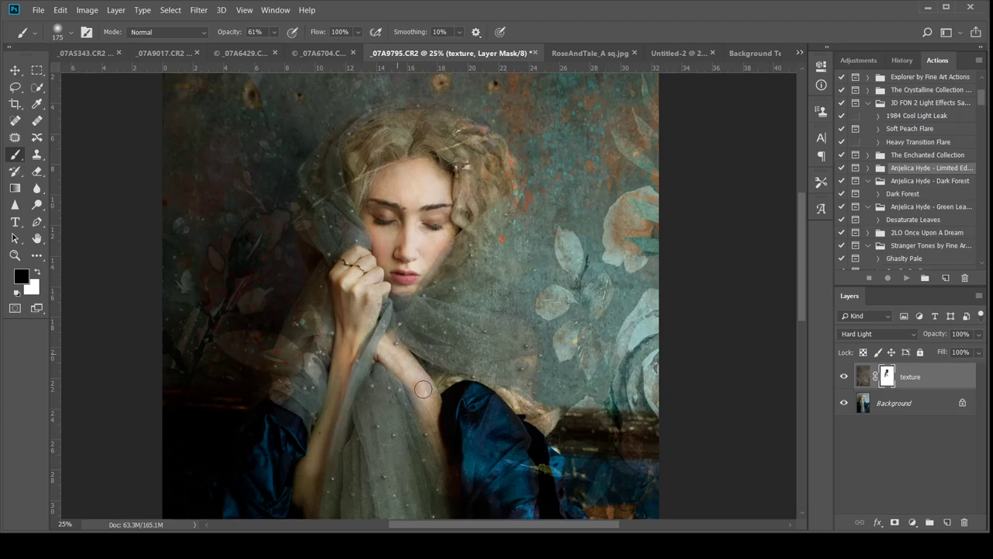
left_click_drag(423, 388, 437, 419)
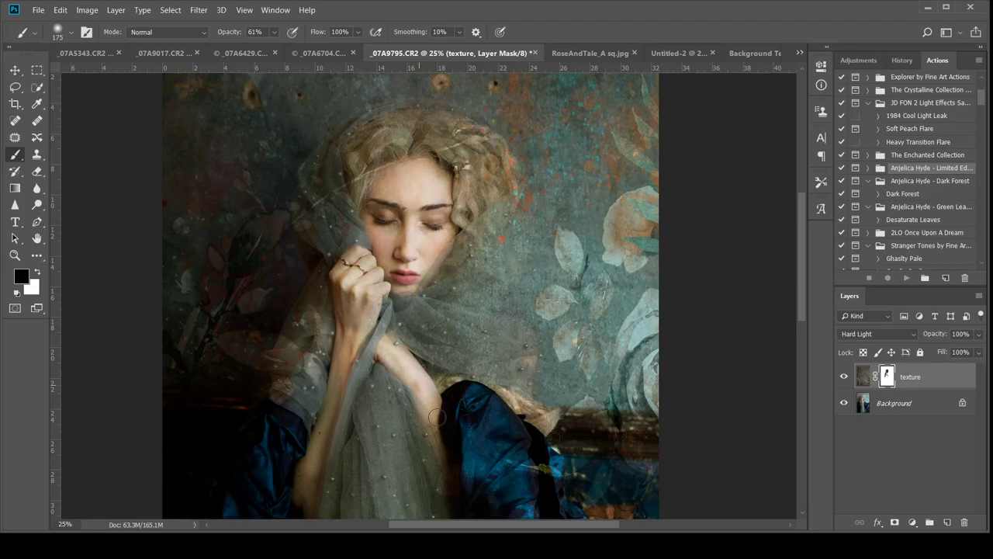
mouse_move(359, 300)
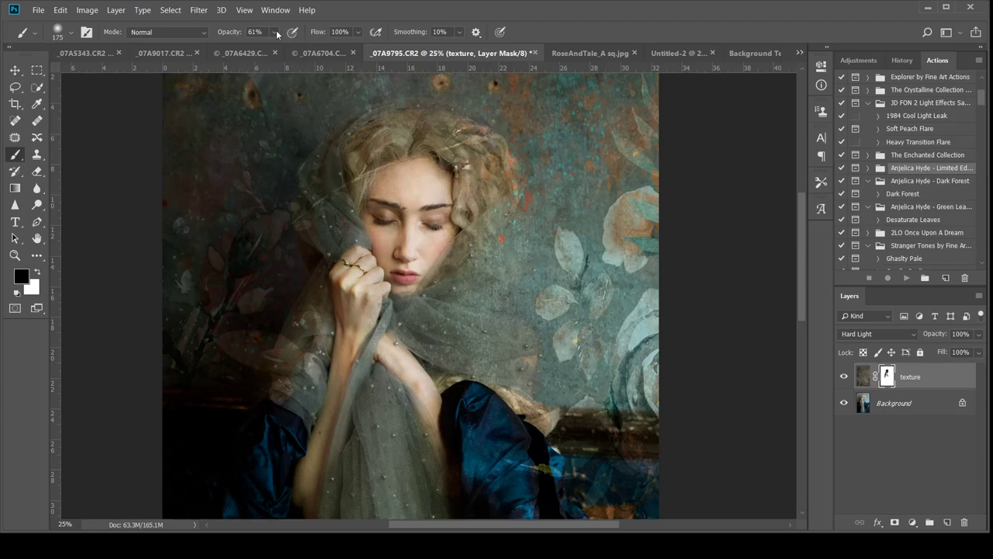
left_click(255, 32)
type("30")
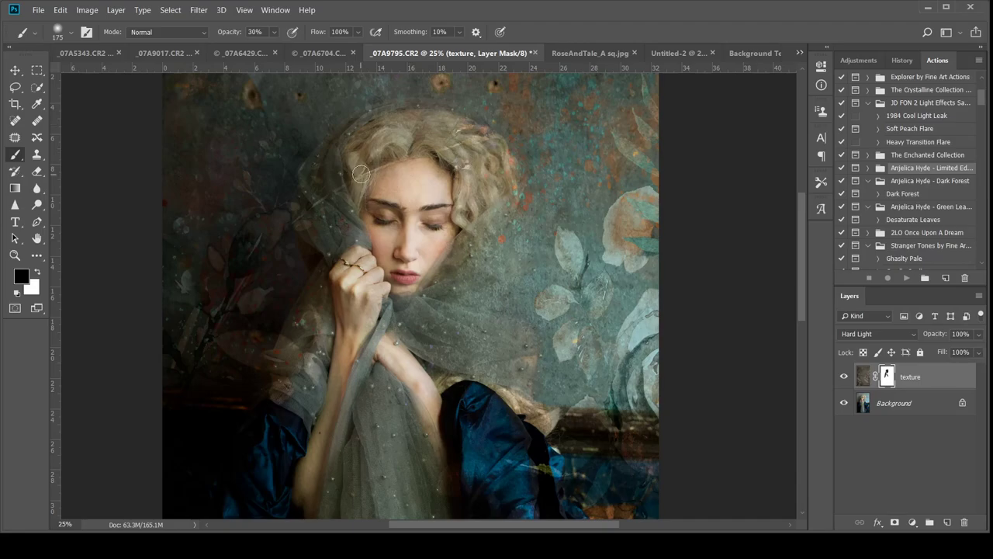
mouse_move(398, 210)
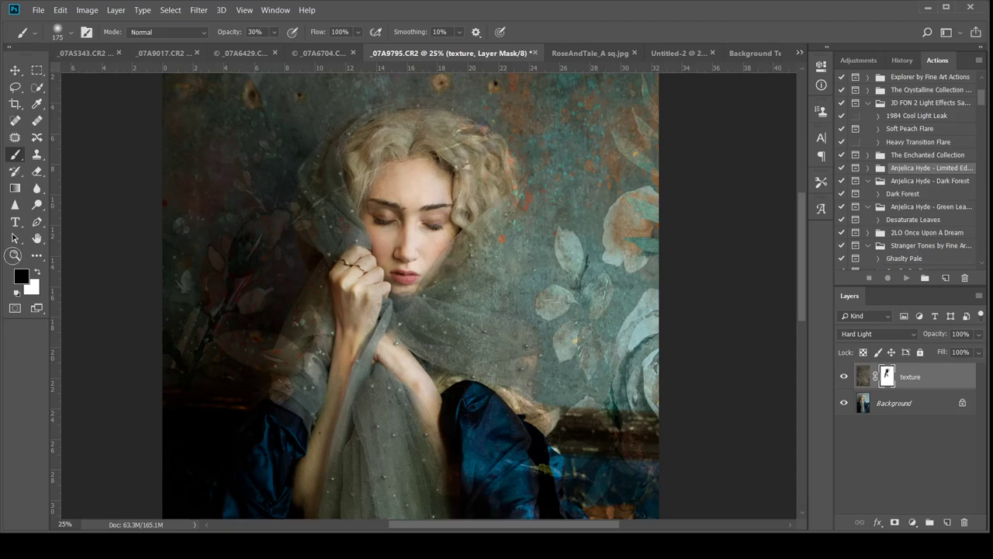
mouse_move(97, 247)
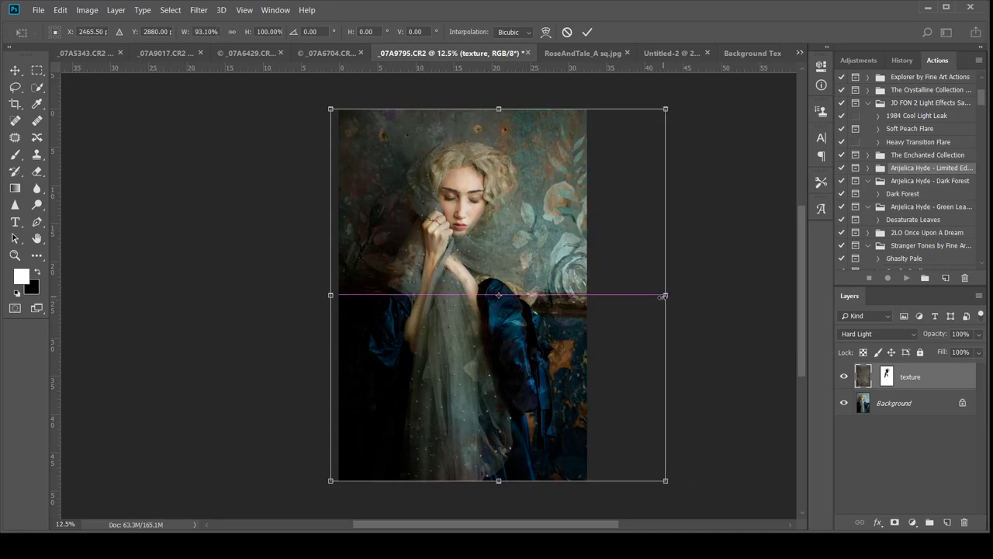
Flip and resize the floral texture so its large roses sit right of her head
left_click_drag(665, 296, 656, 296)
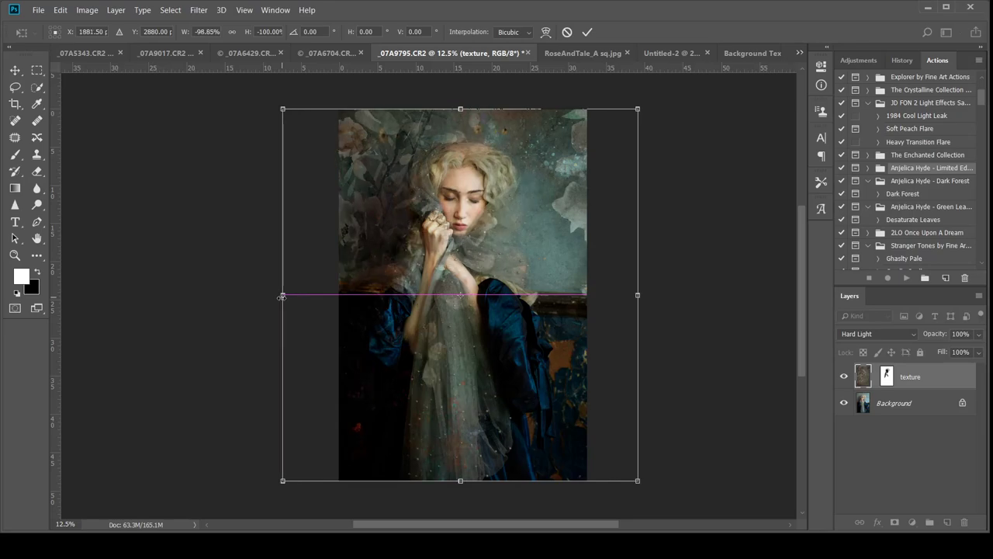
left_click_drag(283, 295, 275, 296)
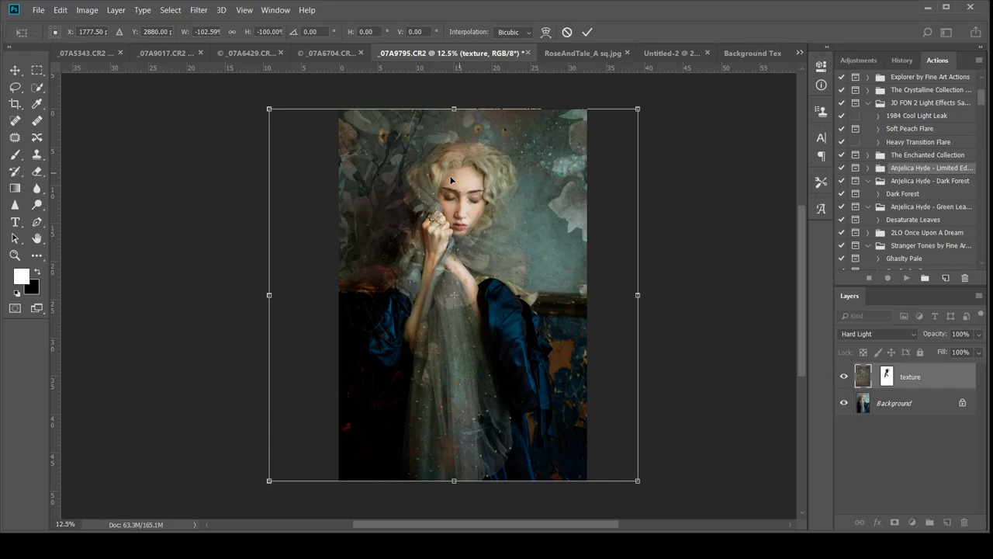
mouse_move(461, 262)
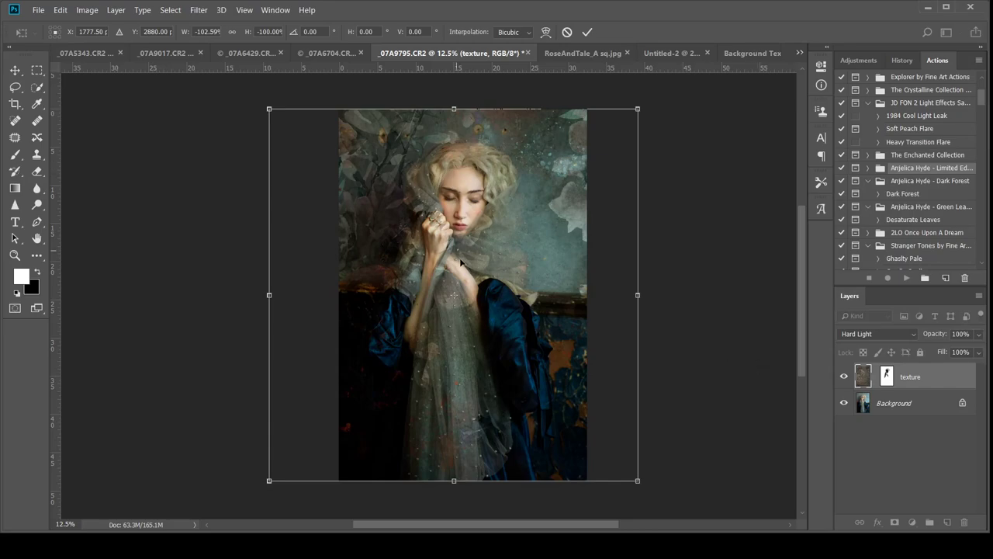
mouse_move(638, 298)
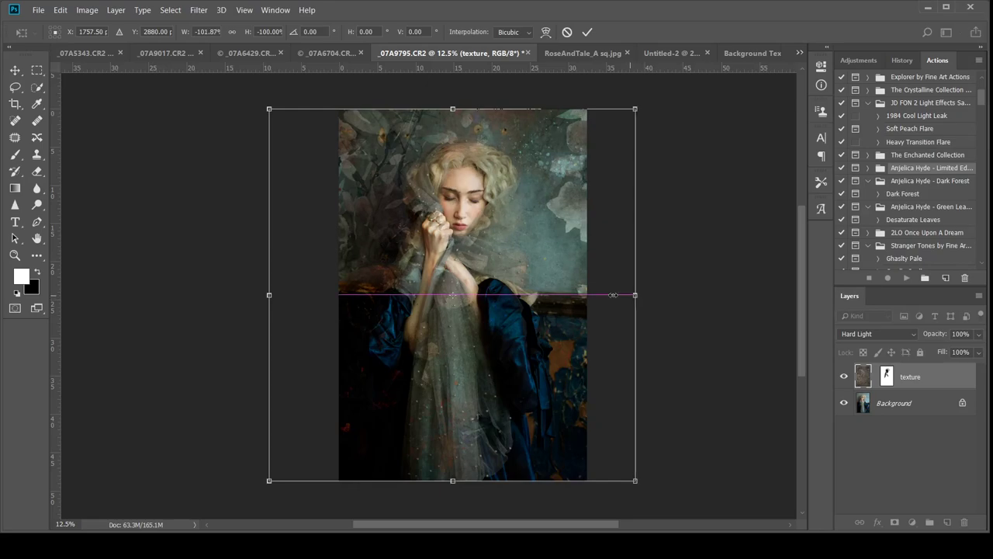
left_click_drag(634, 294, 595, 294)
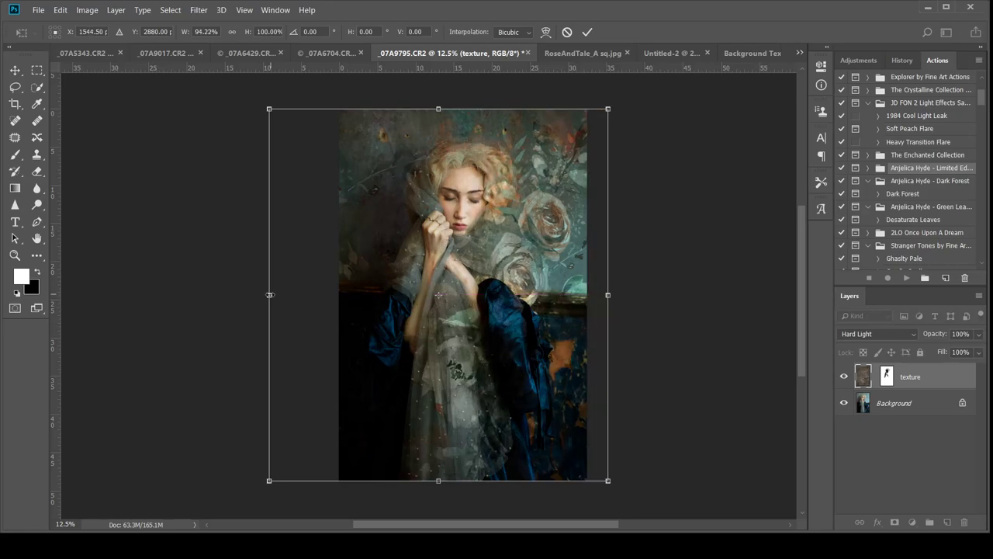
left_click_drag(269, 294, 326, 294)
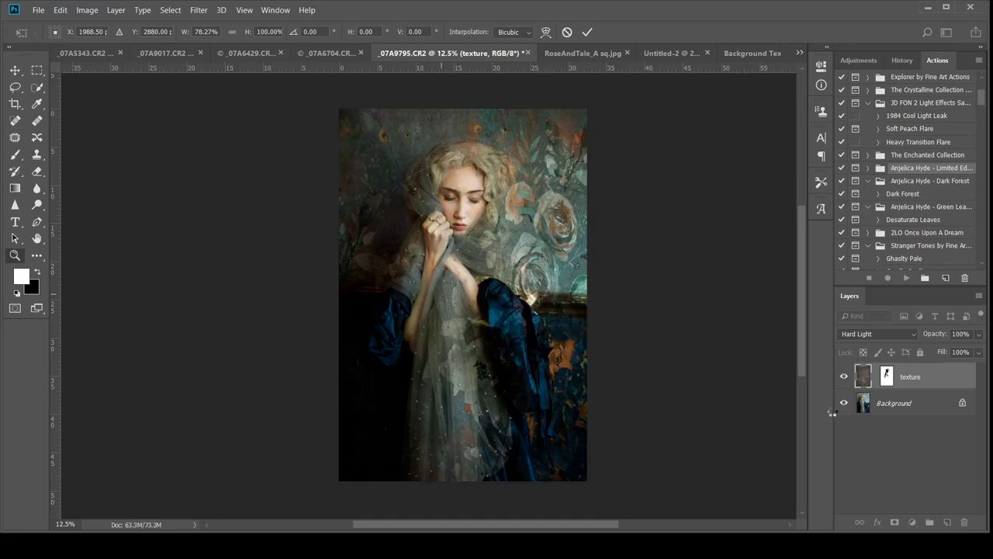
mouse_move(722, 310)
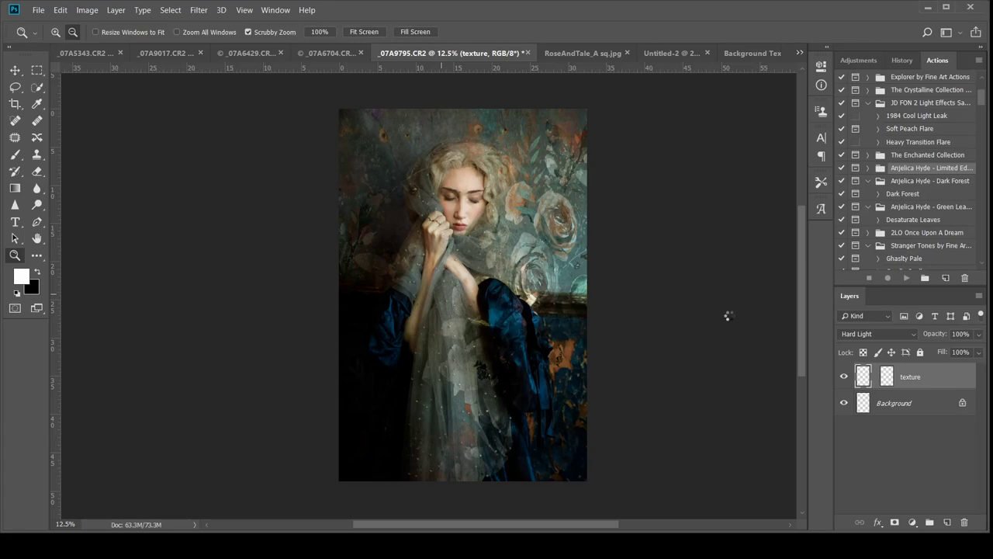
mouse_move(654, 305)
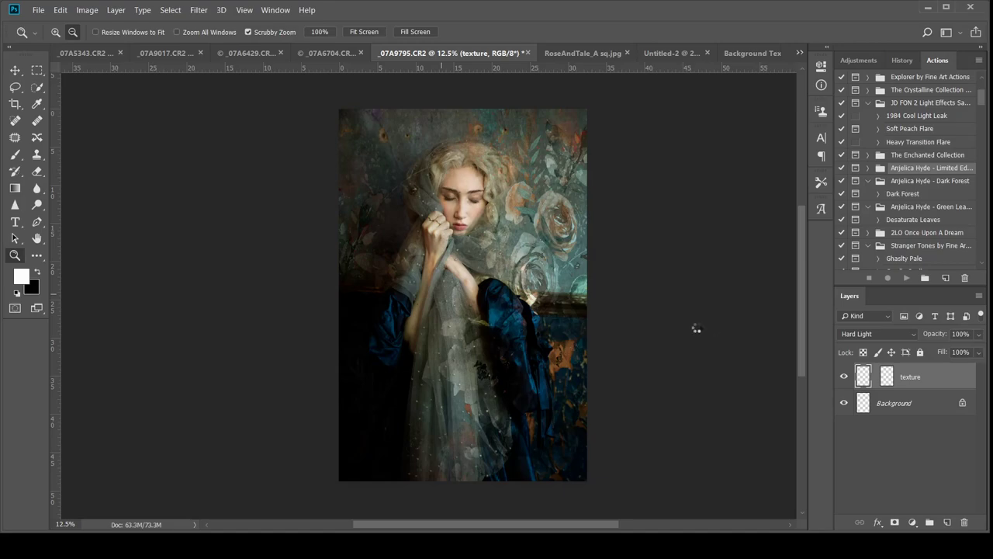
mouse_move(706, 350)
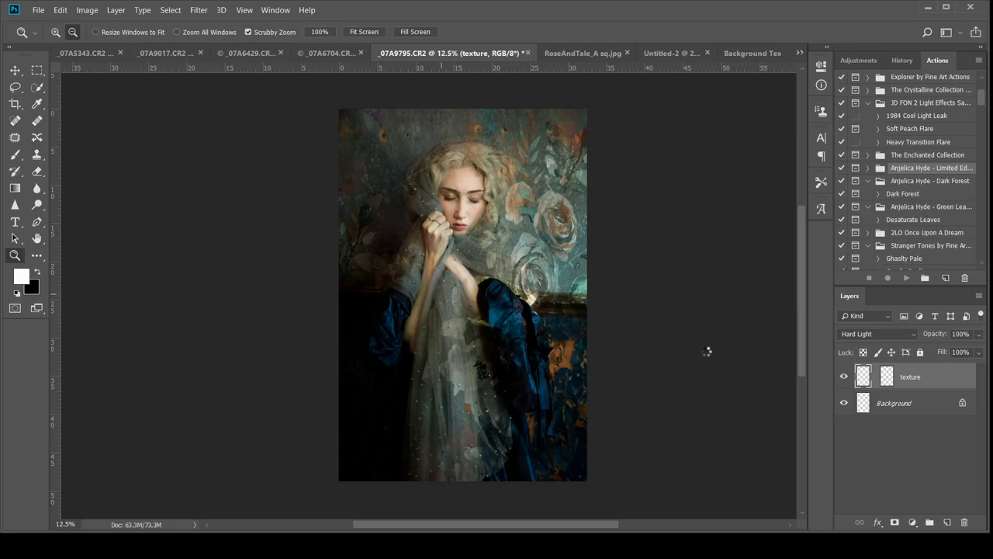
mouse_move(696, 343)
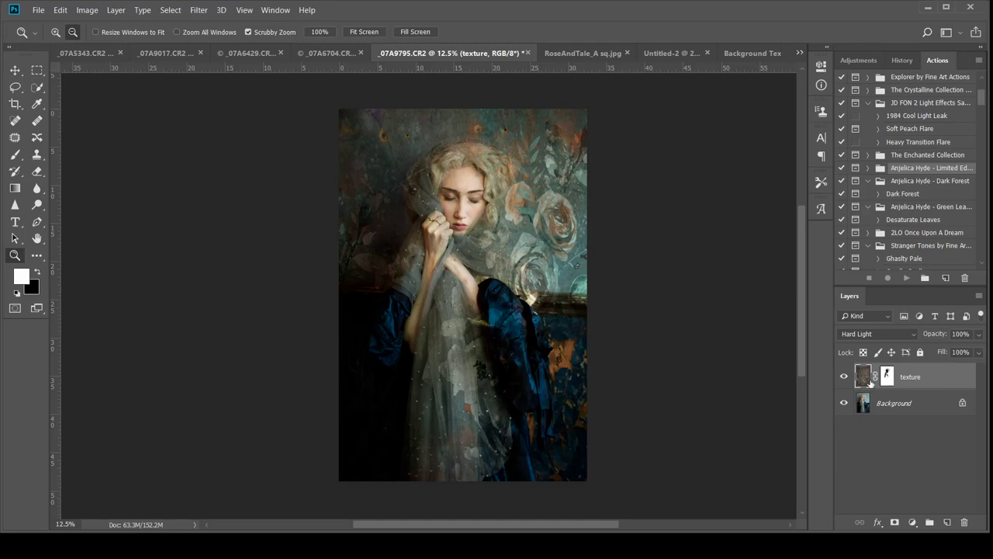
mouse_move(727, 76)
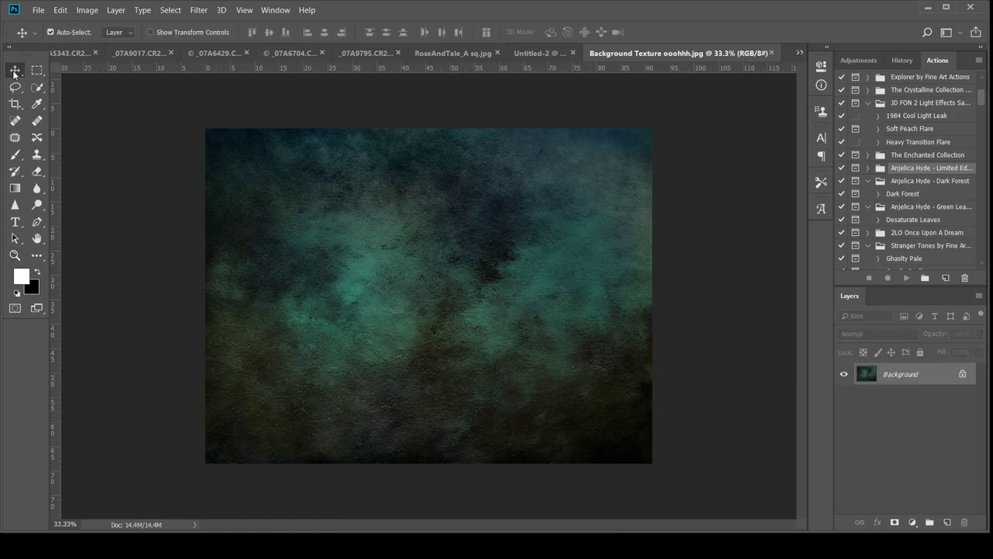
mouse_move(529, 204)
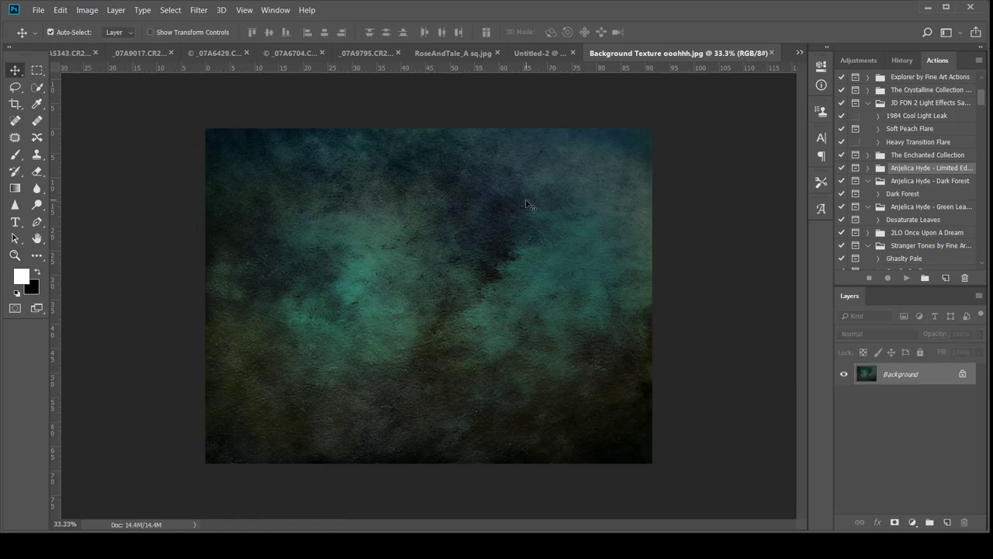
mouse_move(390, 85)
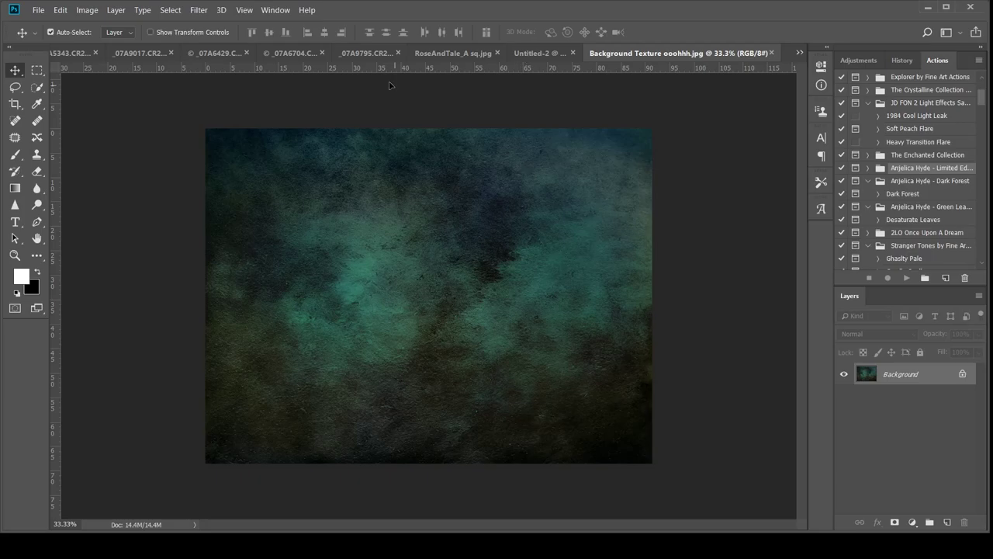
Drag the Background Texture ooohhh.jpg teal grunge image onto the portrait and stretch it to fill
left_click(364, 53)
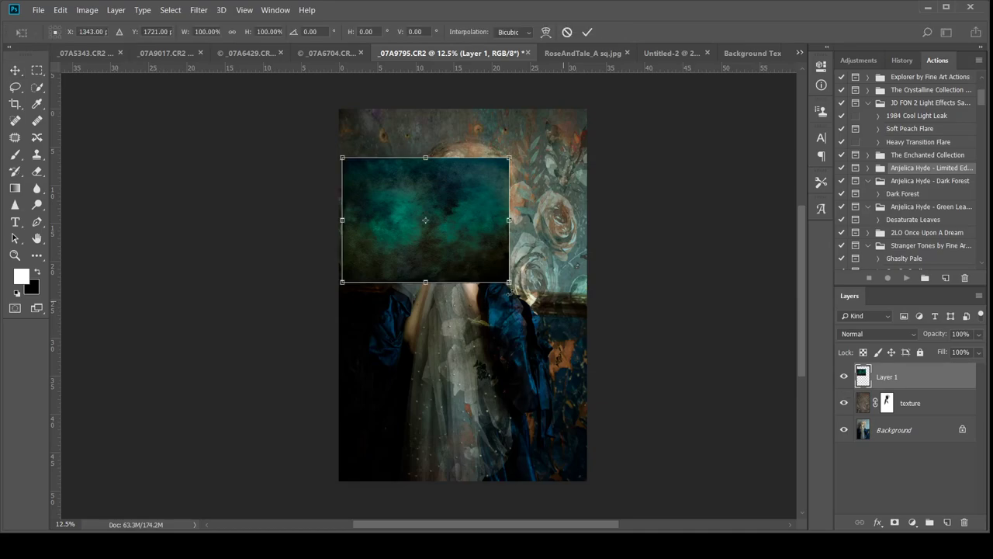
left_click_drag(508, 282, 560, 434)
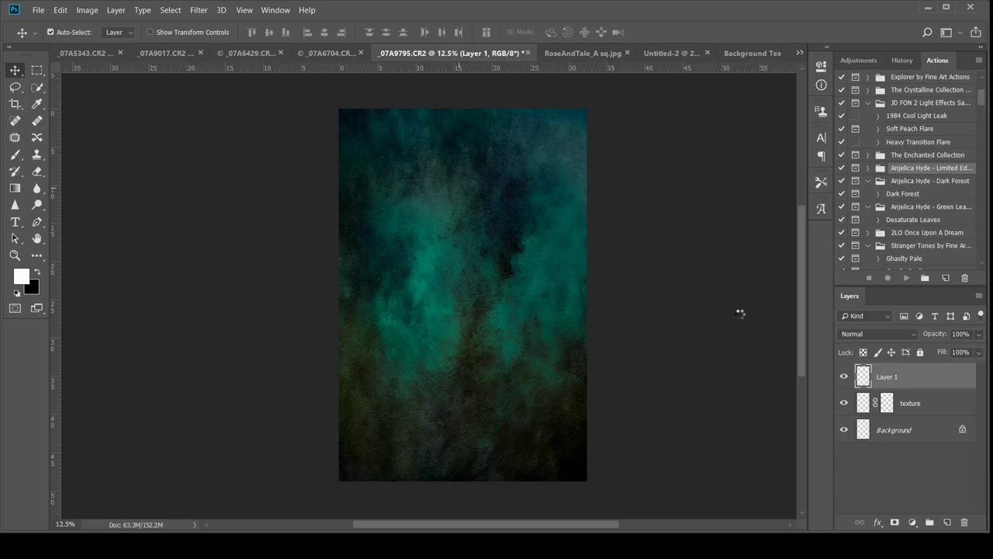
mouse_move(738, 314)
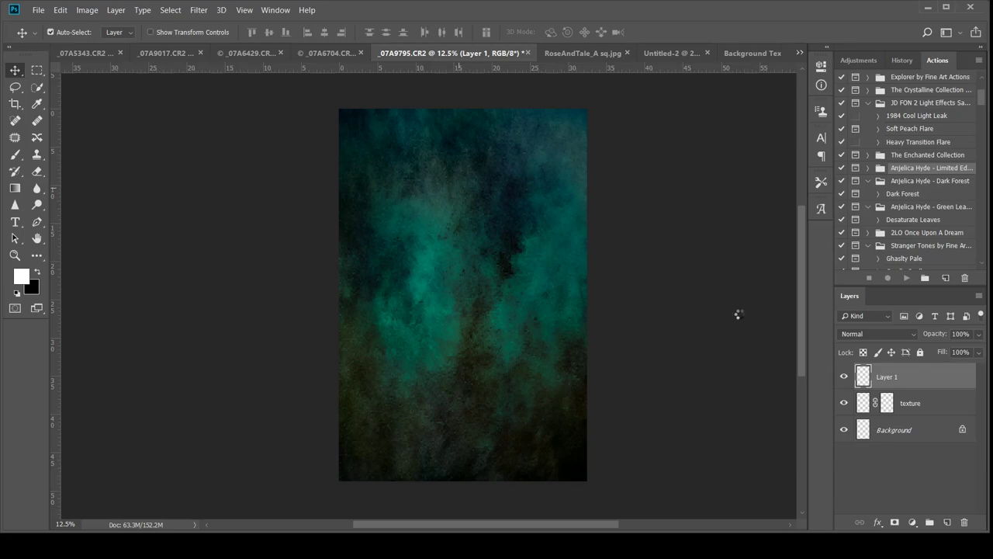
mouse_move(745, 322)
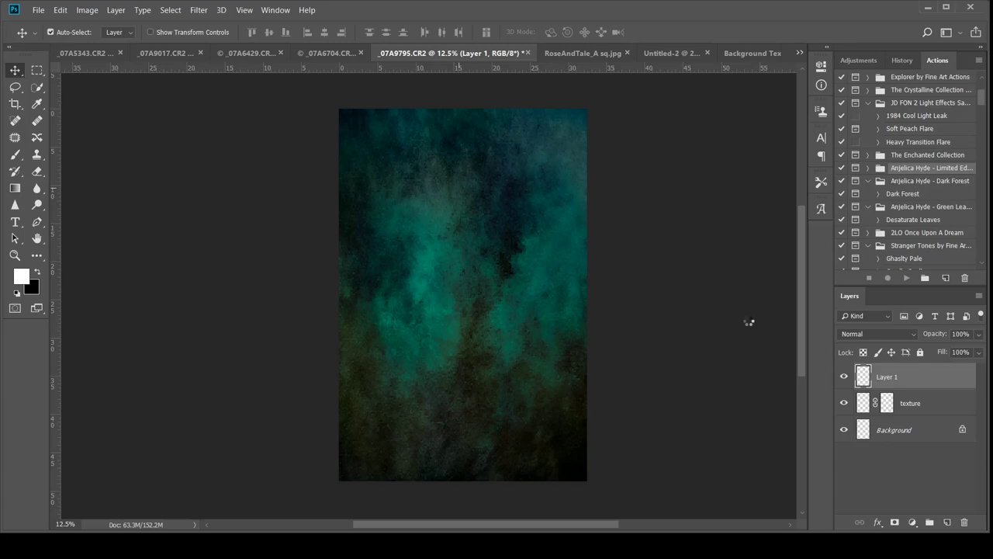
mouse_move(749, 318)
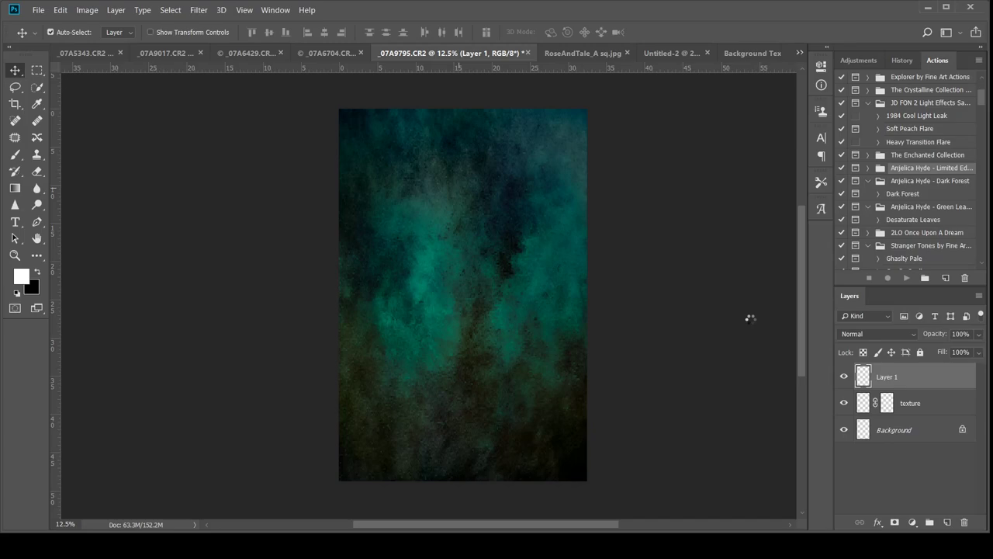
mouse_move(750, 318)
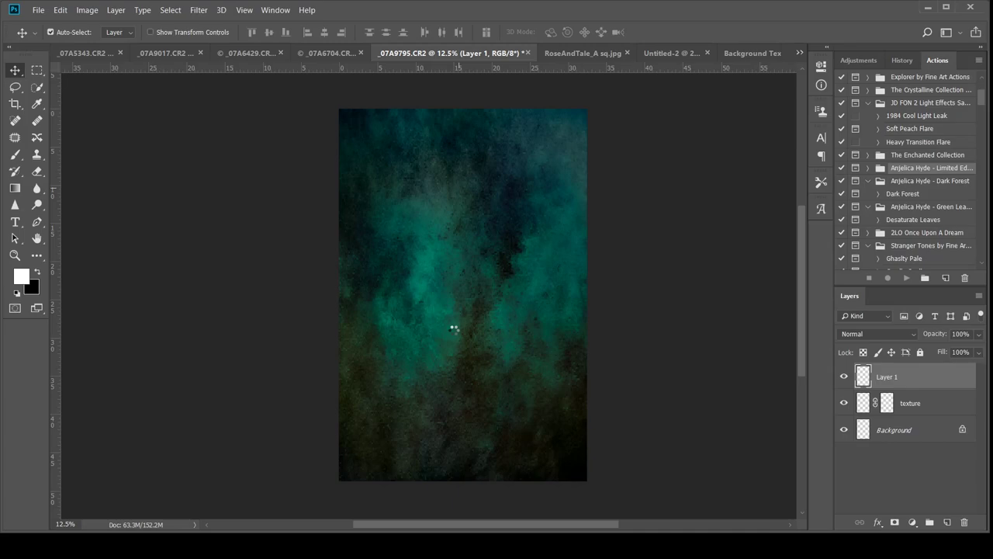
mouse_move(466, 363)
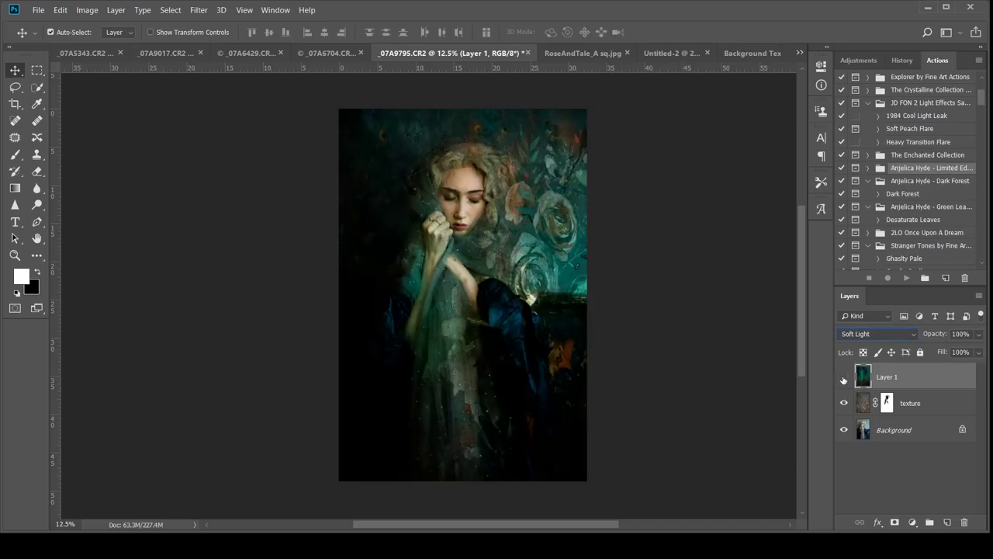
Try Multiply at 42% opacity on the teal texture layer, then change its blend mode again
left_click(845, 378)
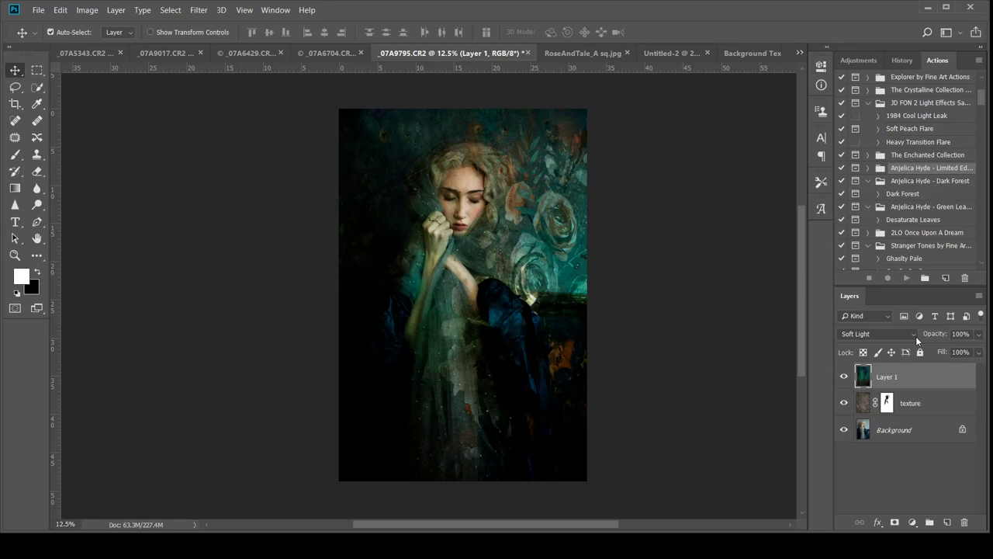
left_click(876, 333)
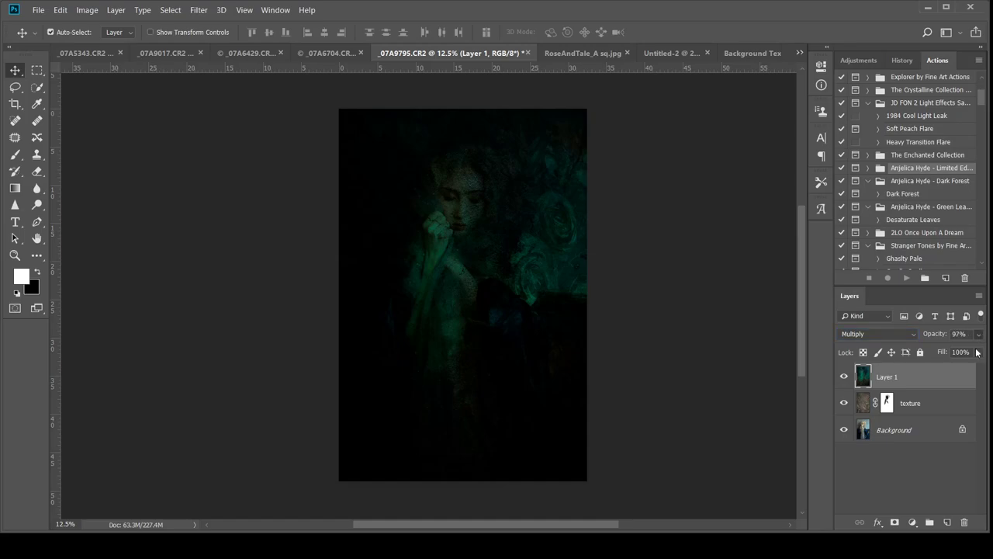
left_click(962, 334)
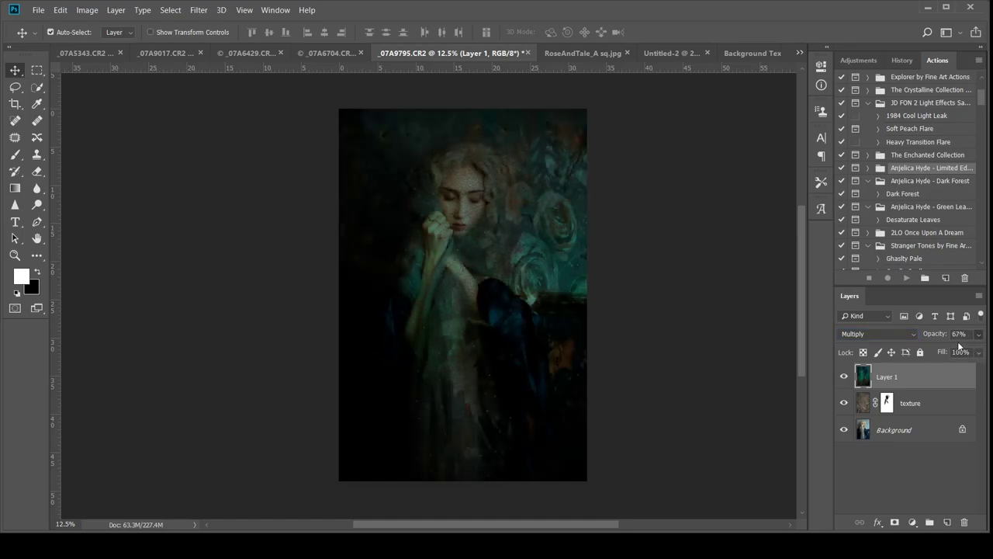
left_click_drag(962, 334, 955, 334)
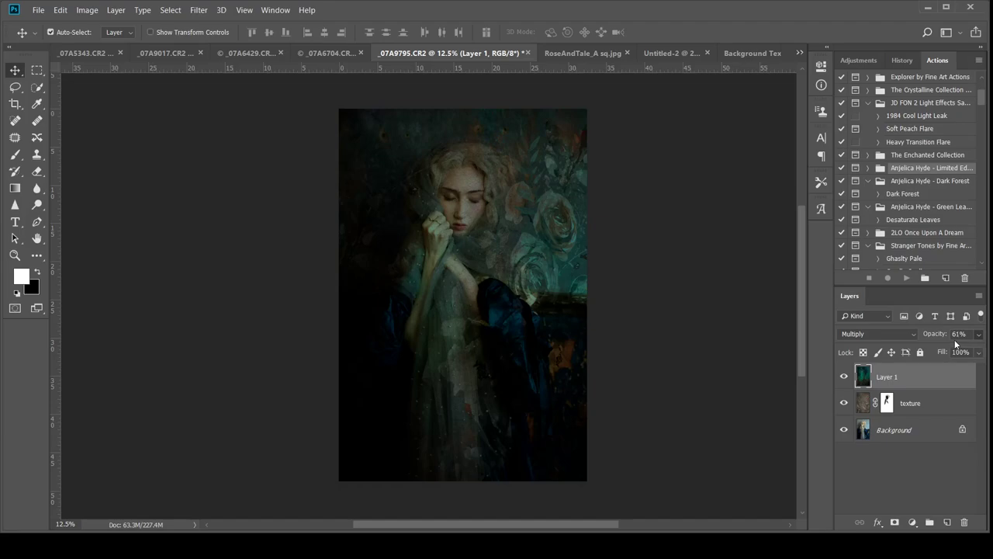
left_click_drag(960, 334, 950, 343)
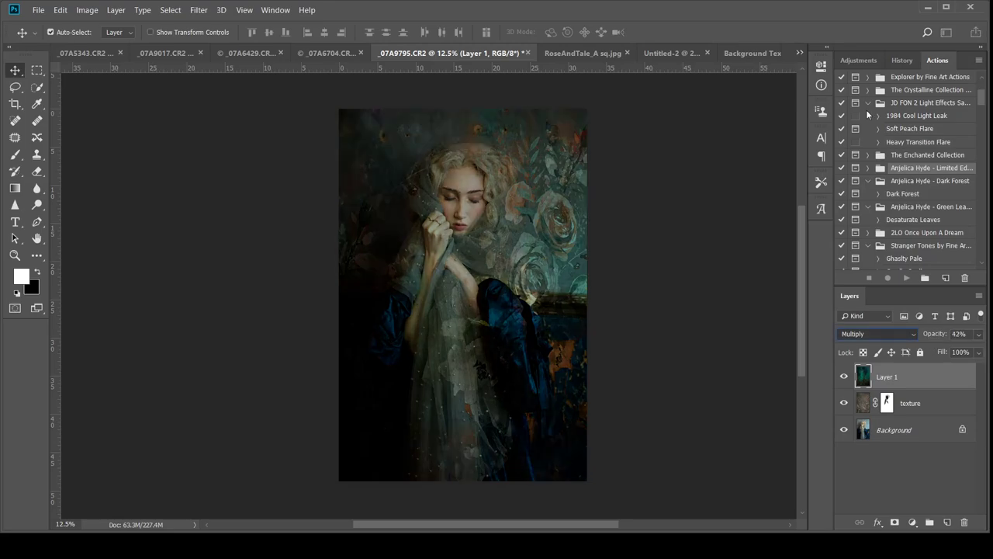
left_click(876, 334)
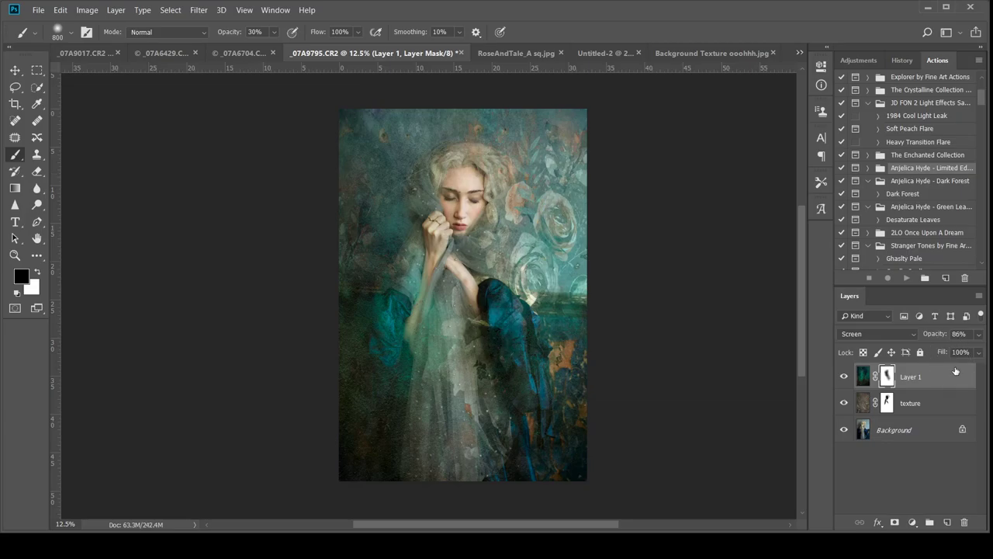
Lower Layer 1's teal Screen texture opacity to 71% in the Layers panel
left_click(961, 334)
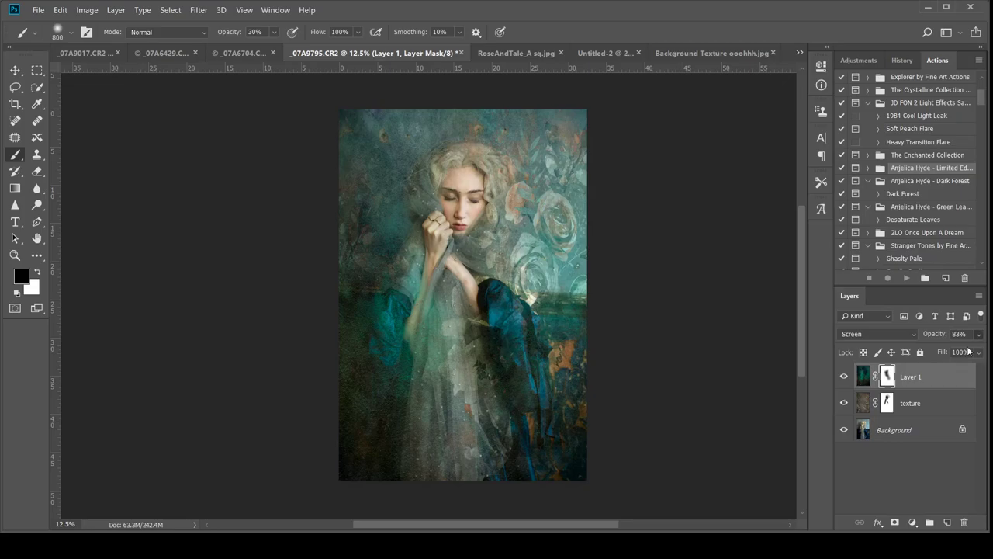
left_click_drag(966, 341, 957, 341)
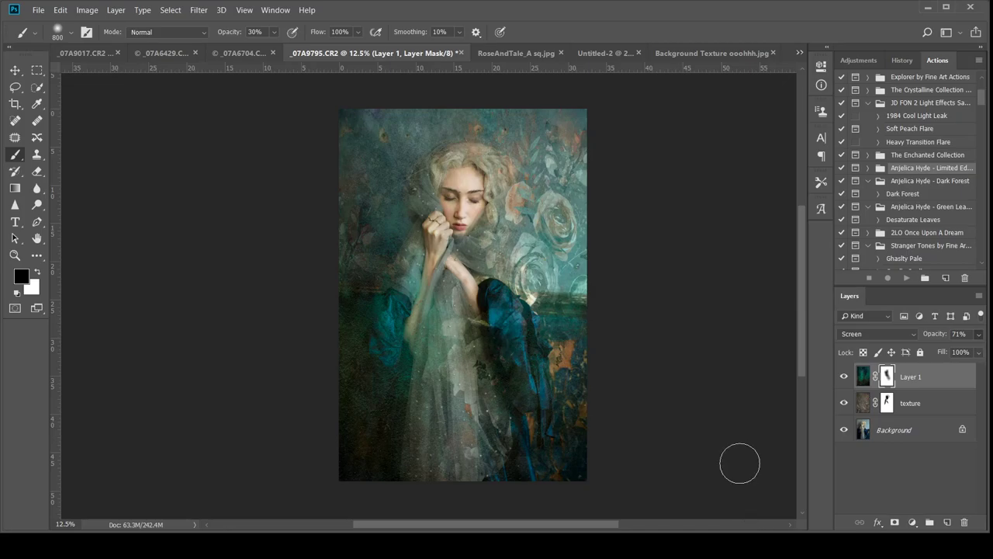
mouse_move(741, 460)
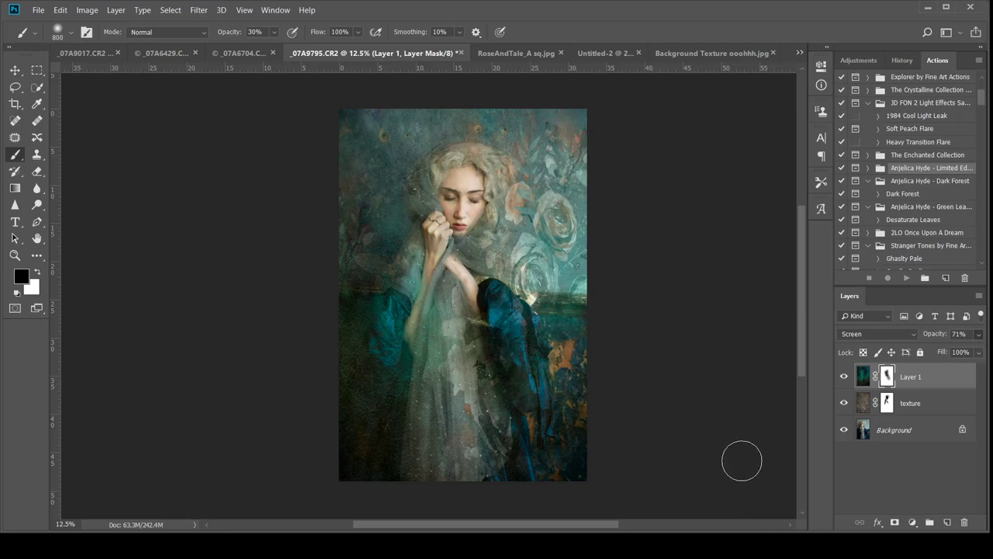
mouse_move(745, 455)
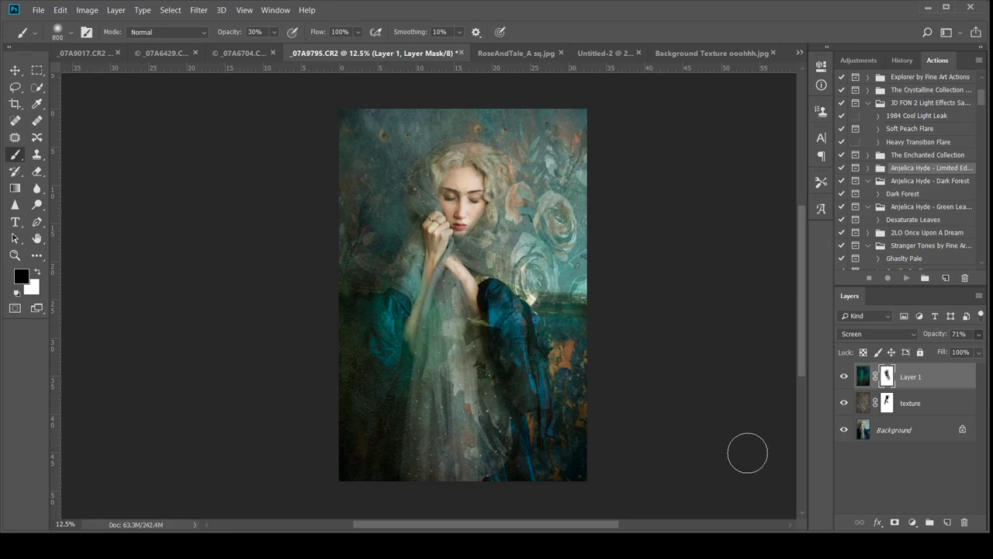
mouse_move(750, 451)
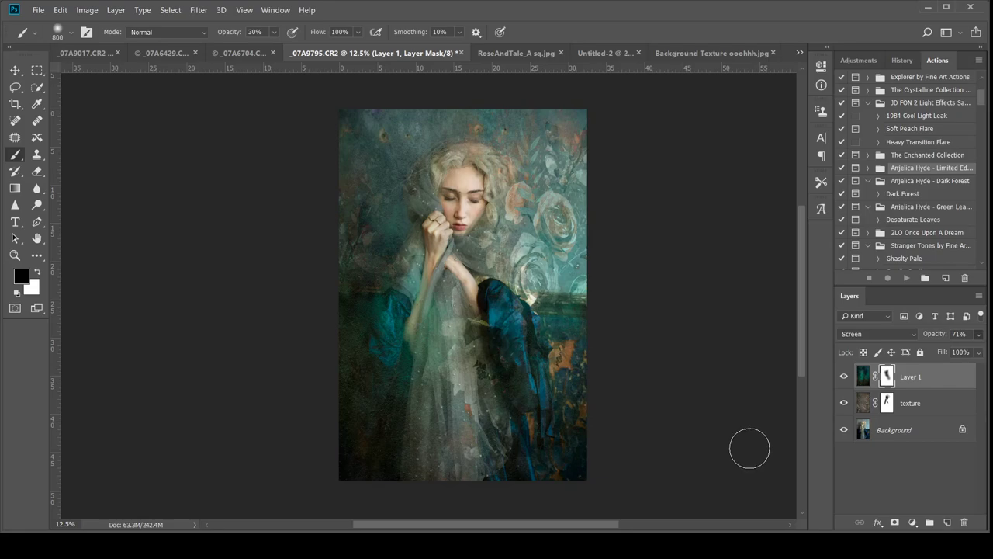
mouse_move(752, 447)
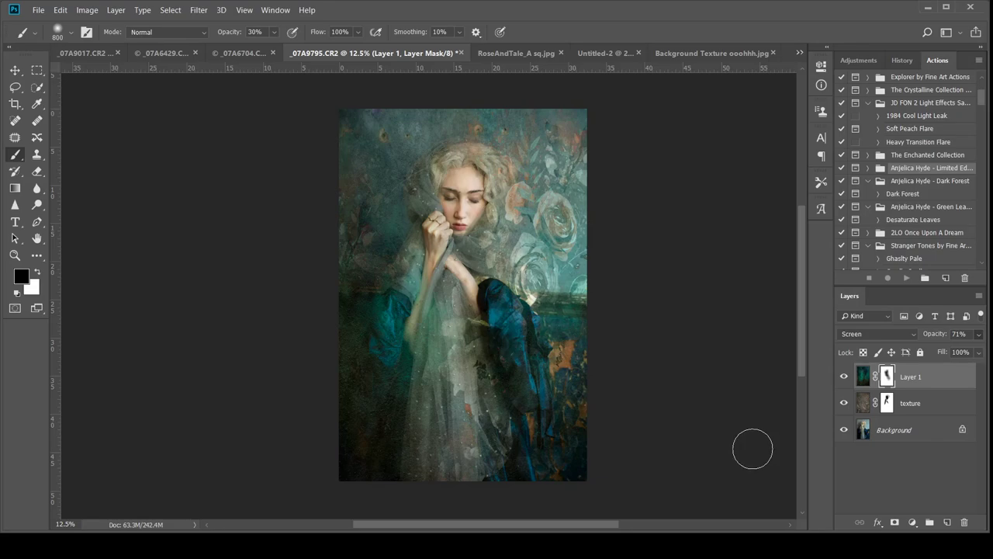
mouse_move(729, 401)
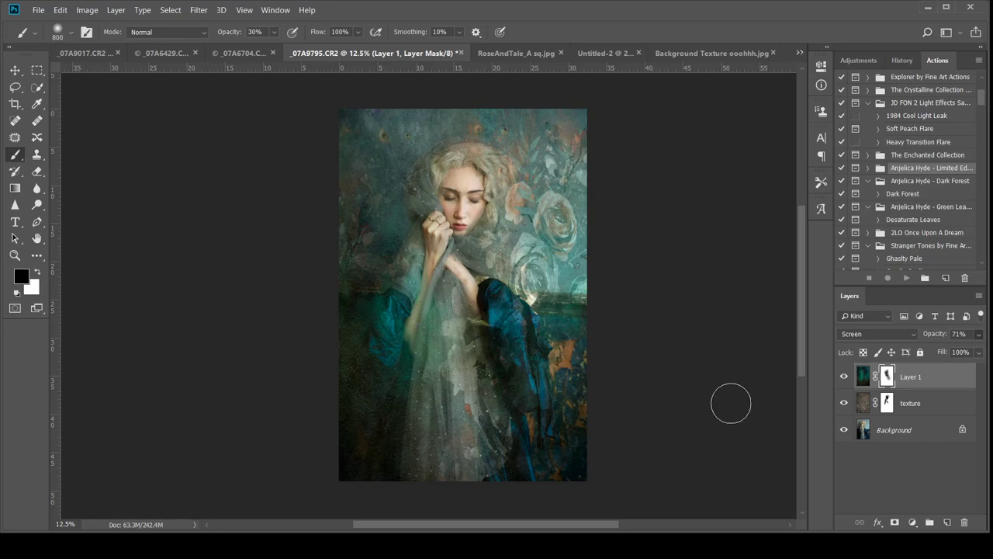
mouse_move(733, 398)
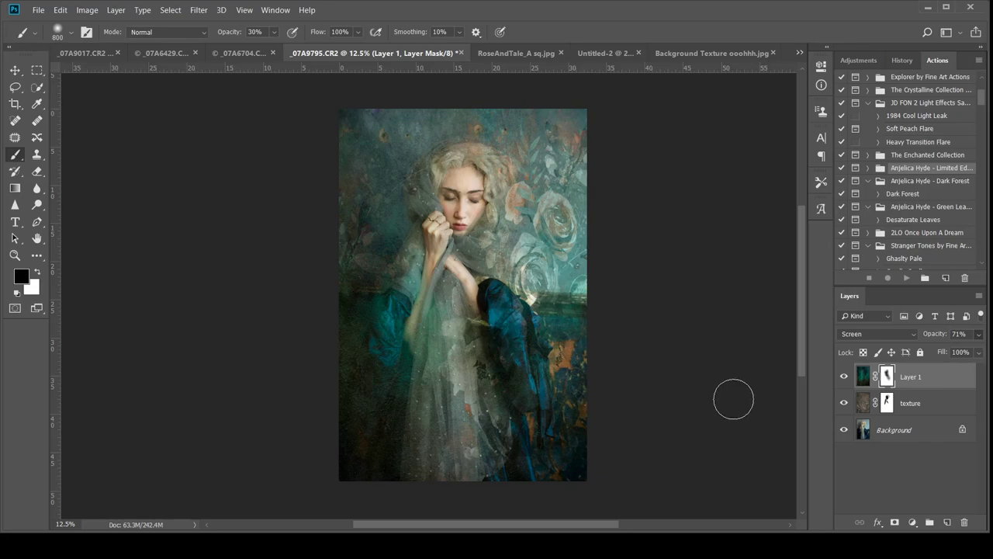
mouse_move(741, 392)
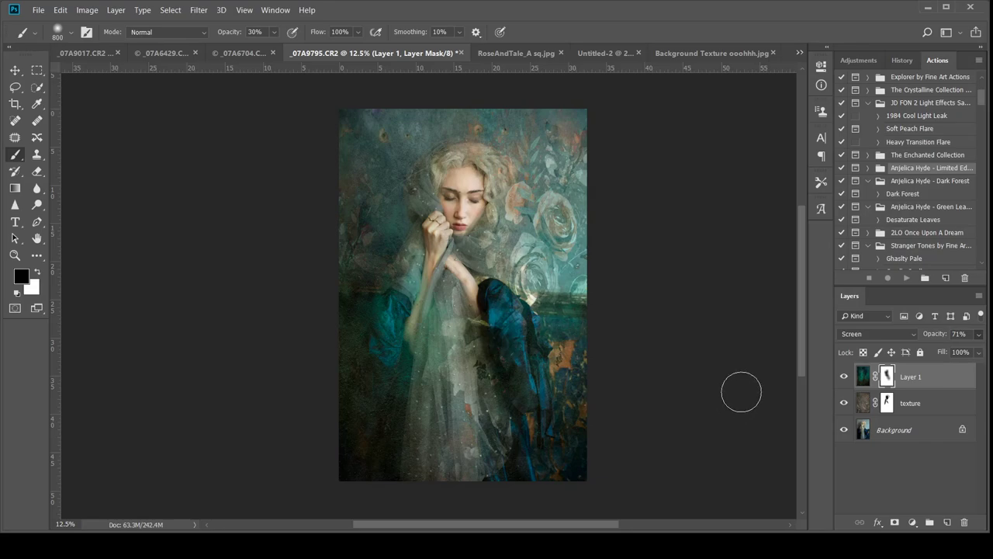
mouse_move(743, 388)
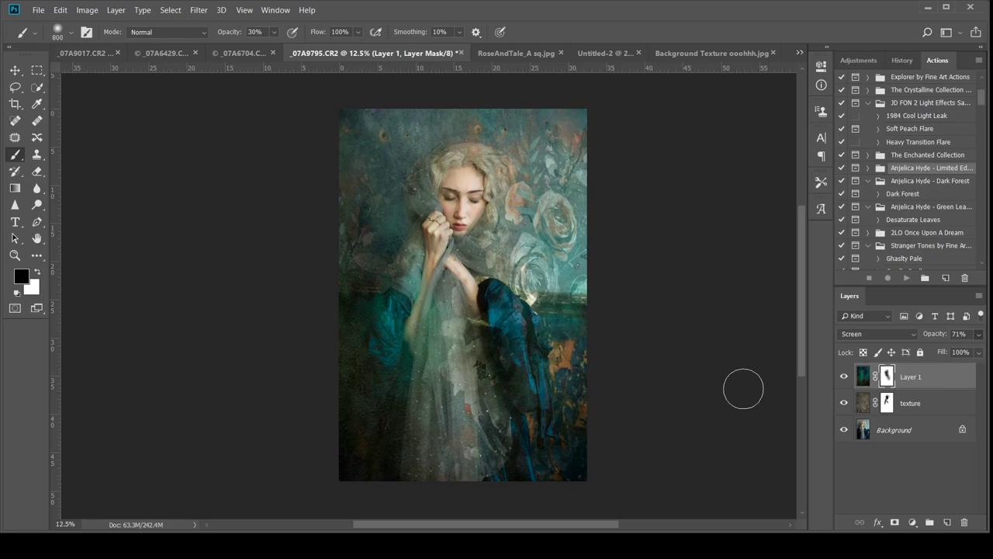
mouse_move(742, 395)
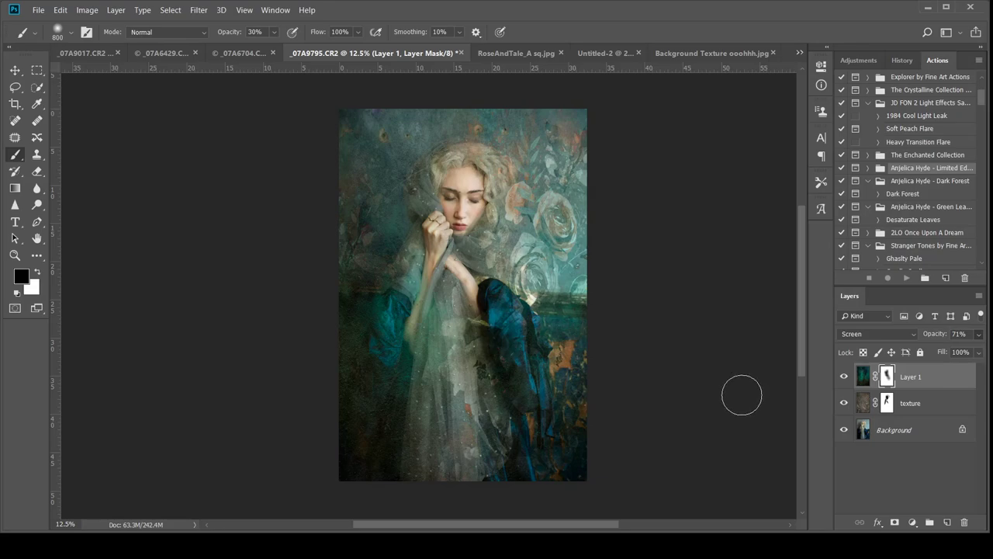